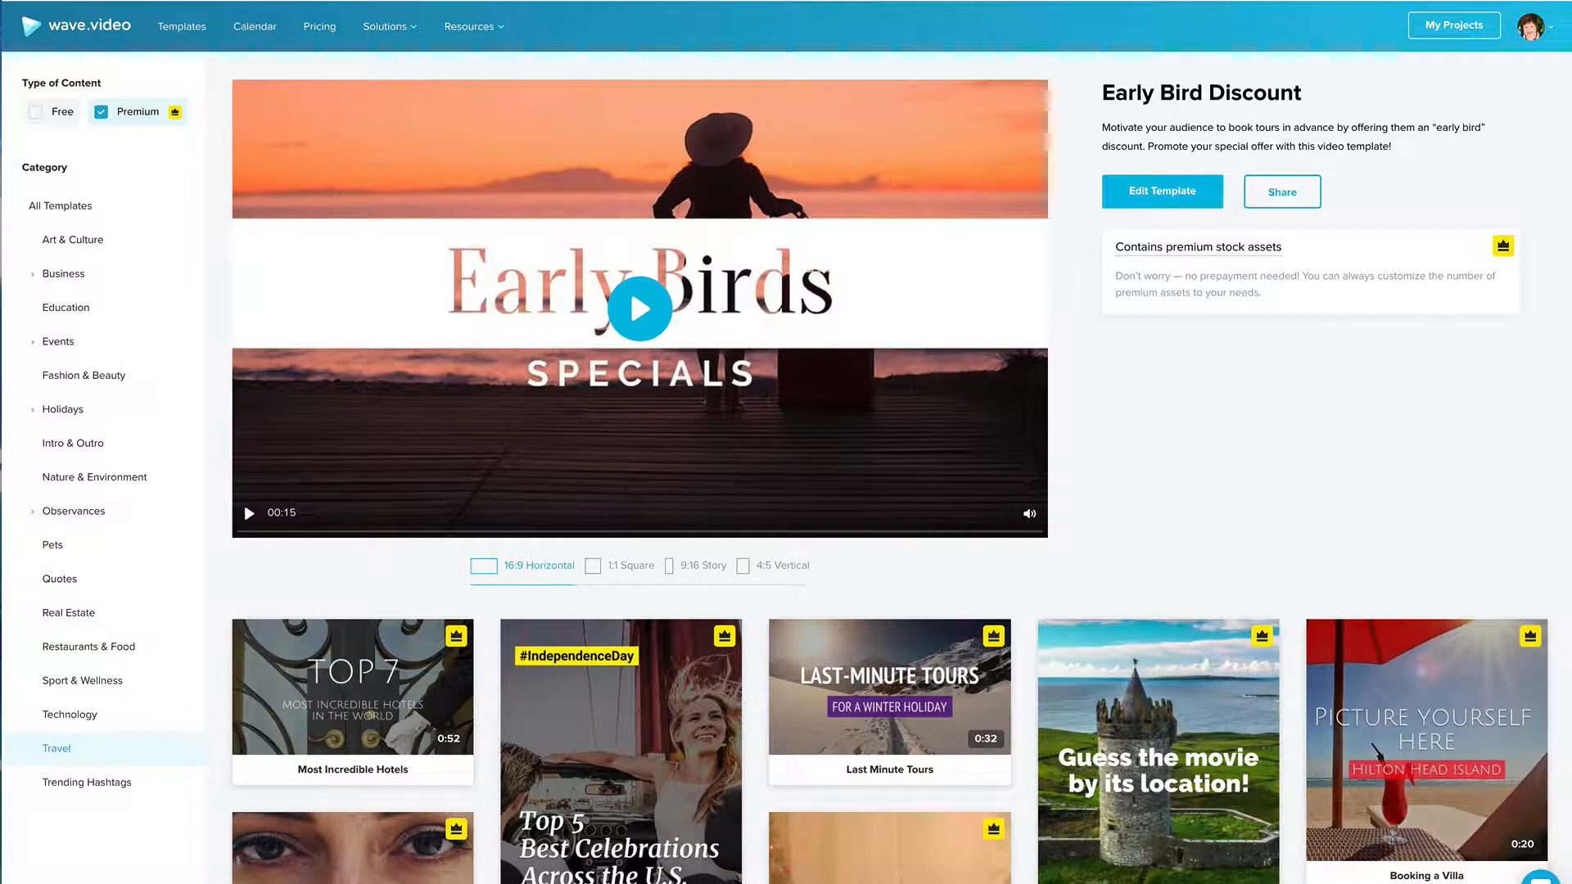
Open the Halloween Special Offer template preview from the Holidays templates category.
left_click(1162, 190)
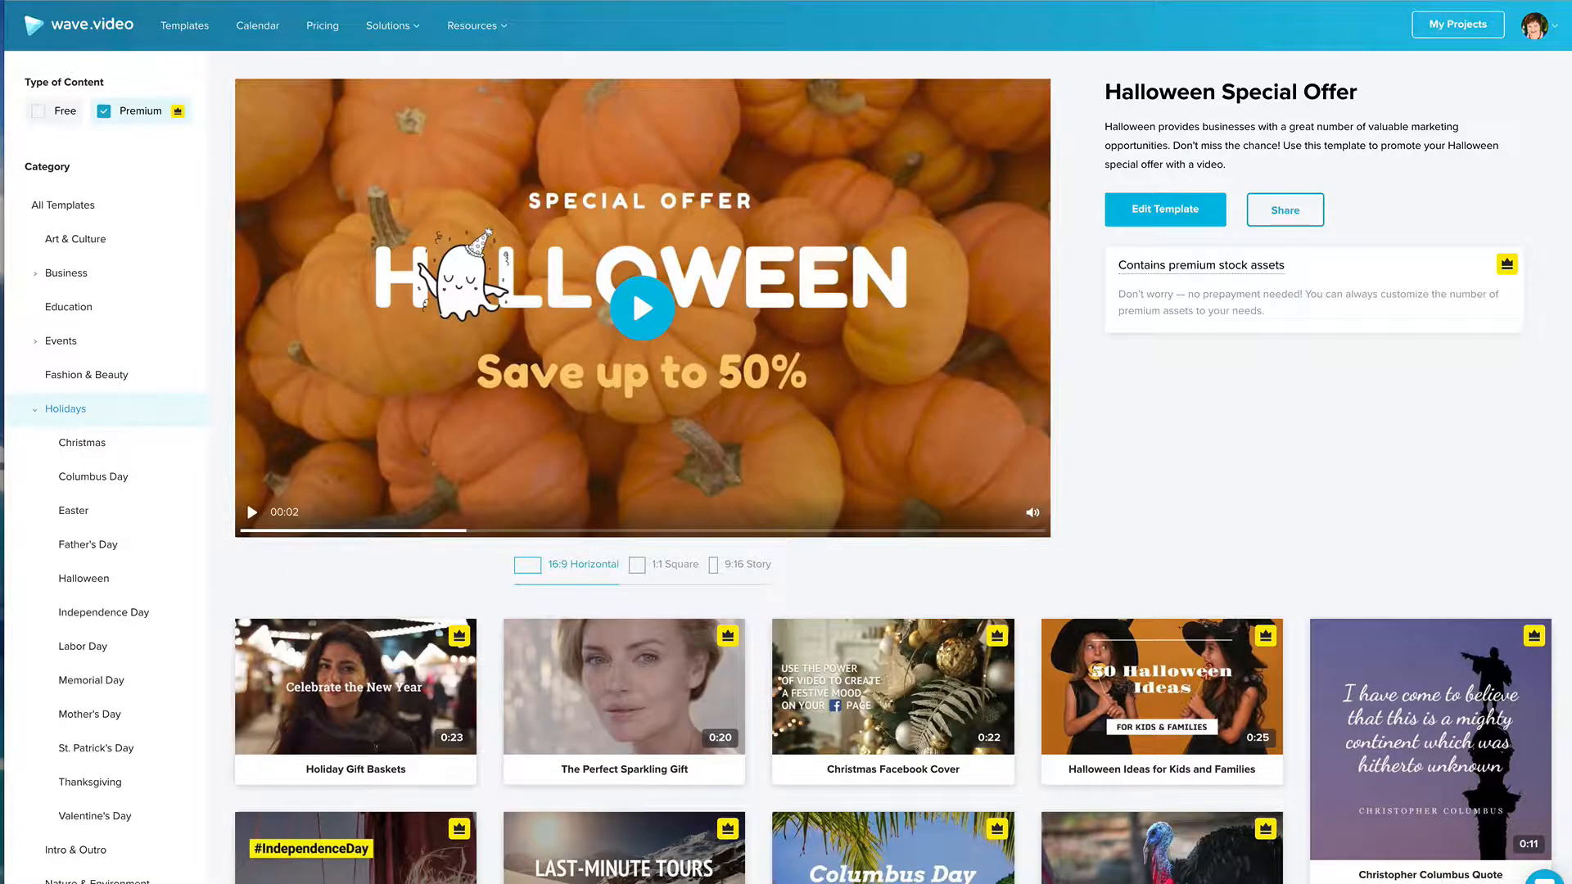
mouse_move(1113, 249)
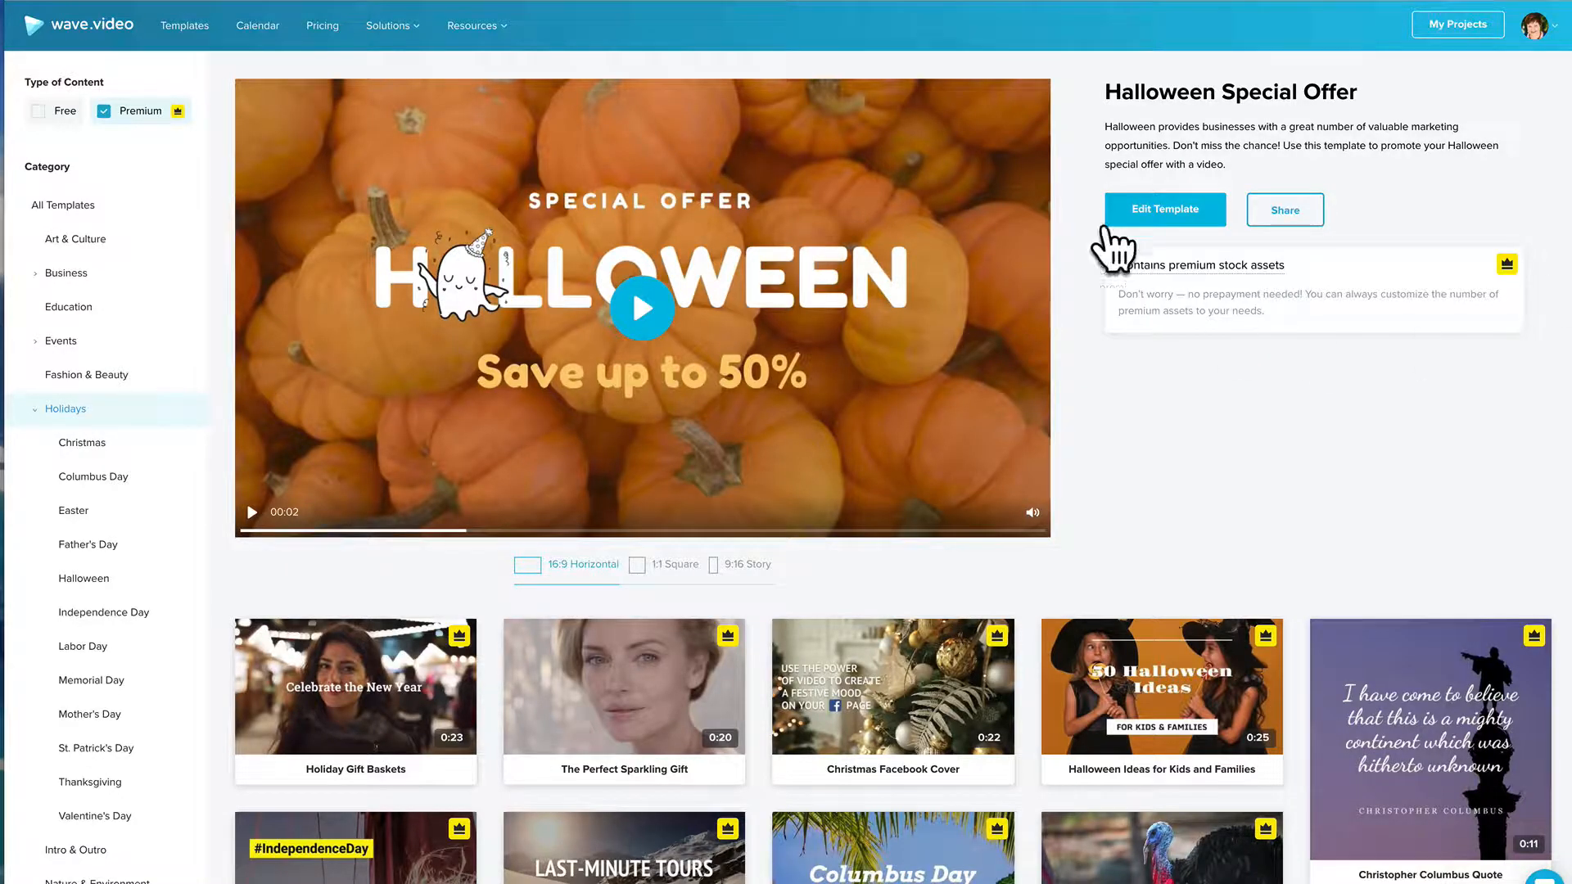
Open the Halloween template in the editor and retype its headline as 'BEER FEST'.
left_click(1164, 208)
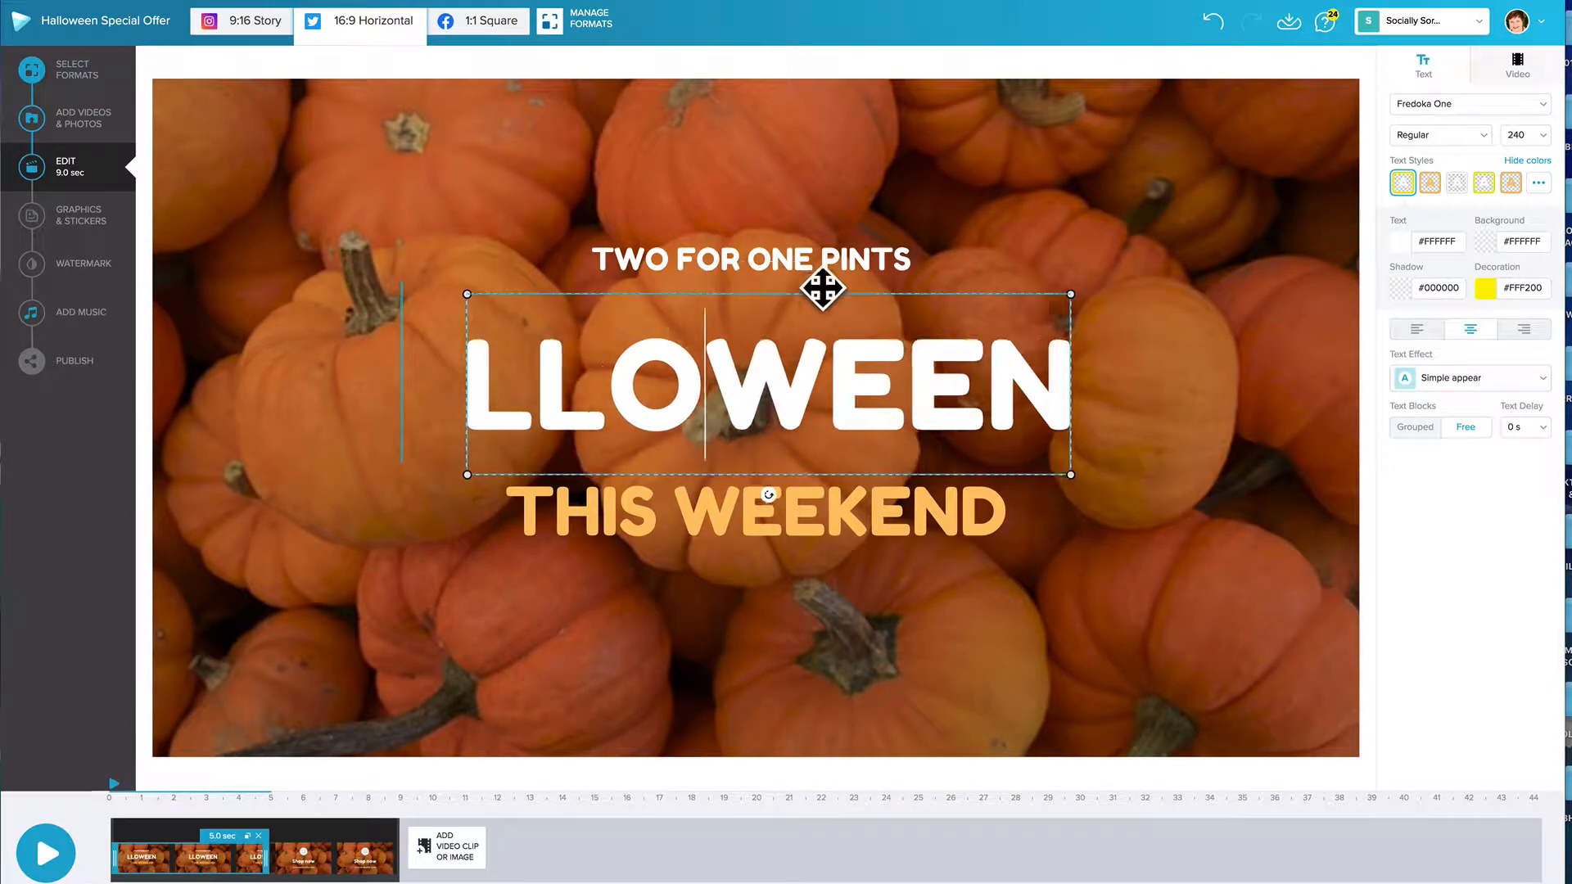
type("BEER FEST")
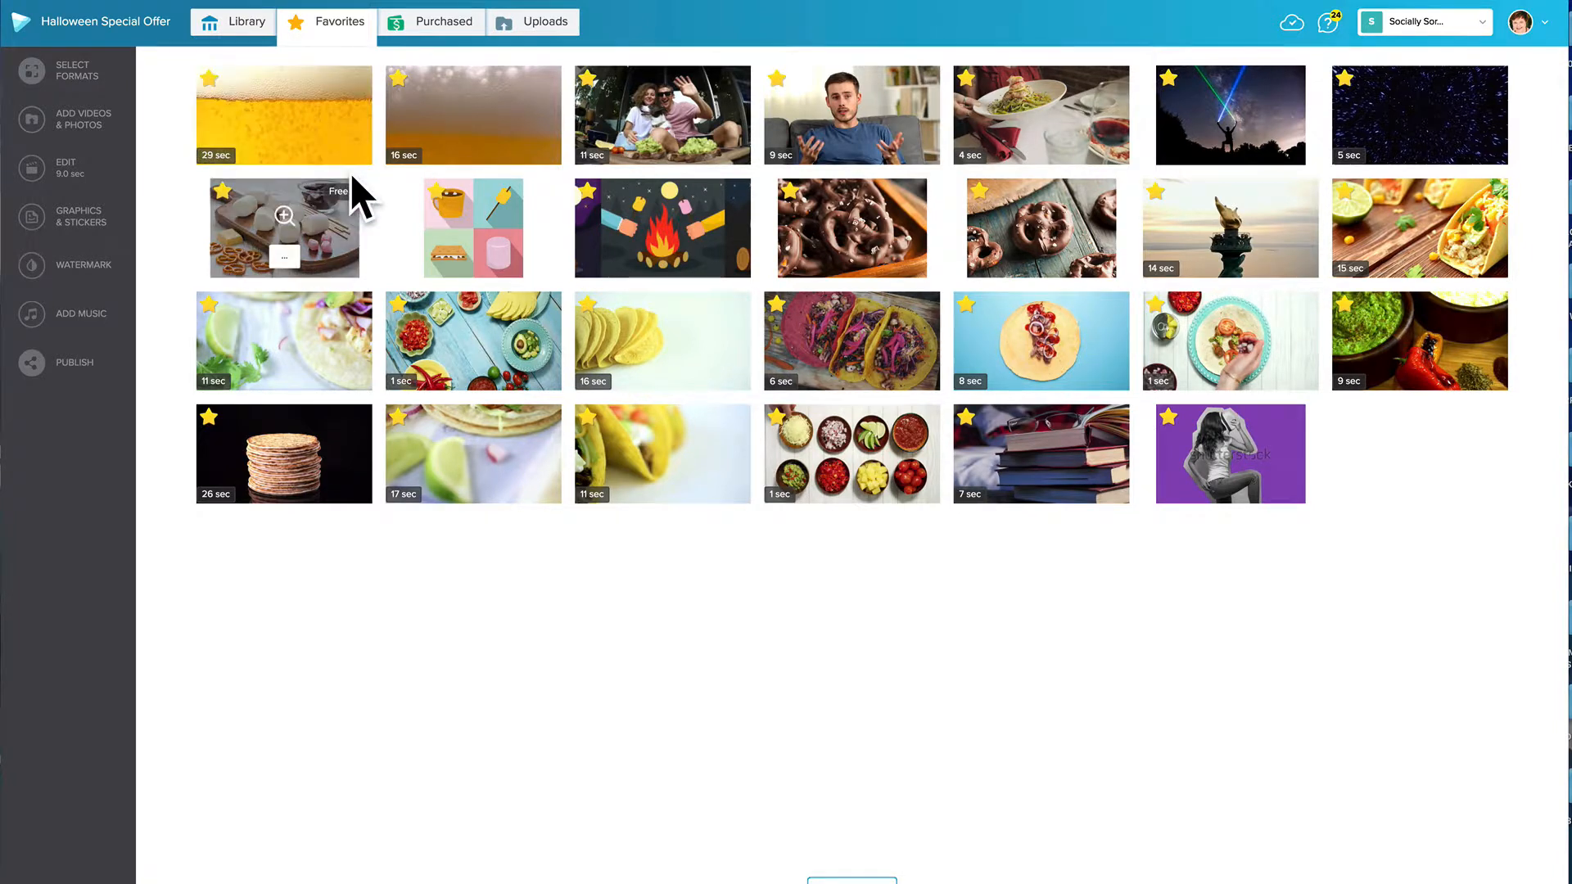
Set the favourited beer-bubbles clip as the scene's background video.
left_click(65, 167)
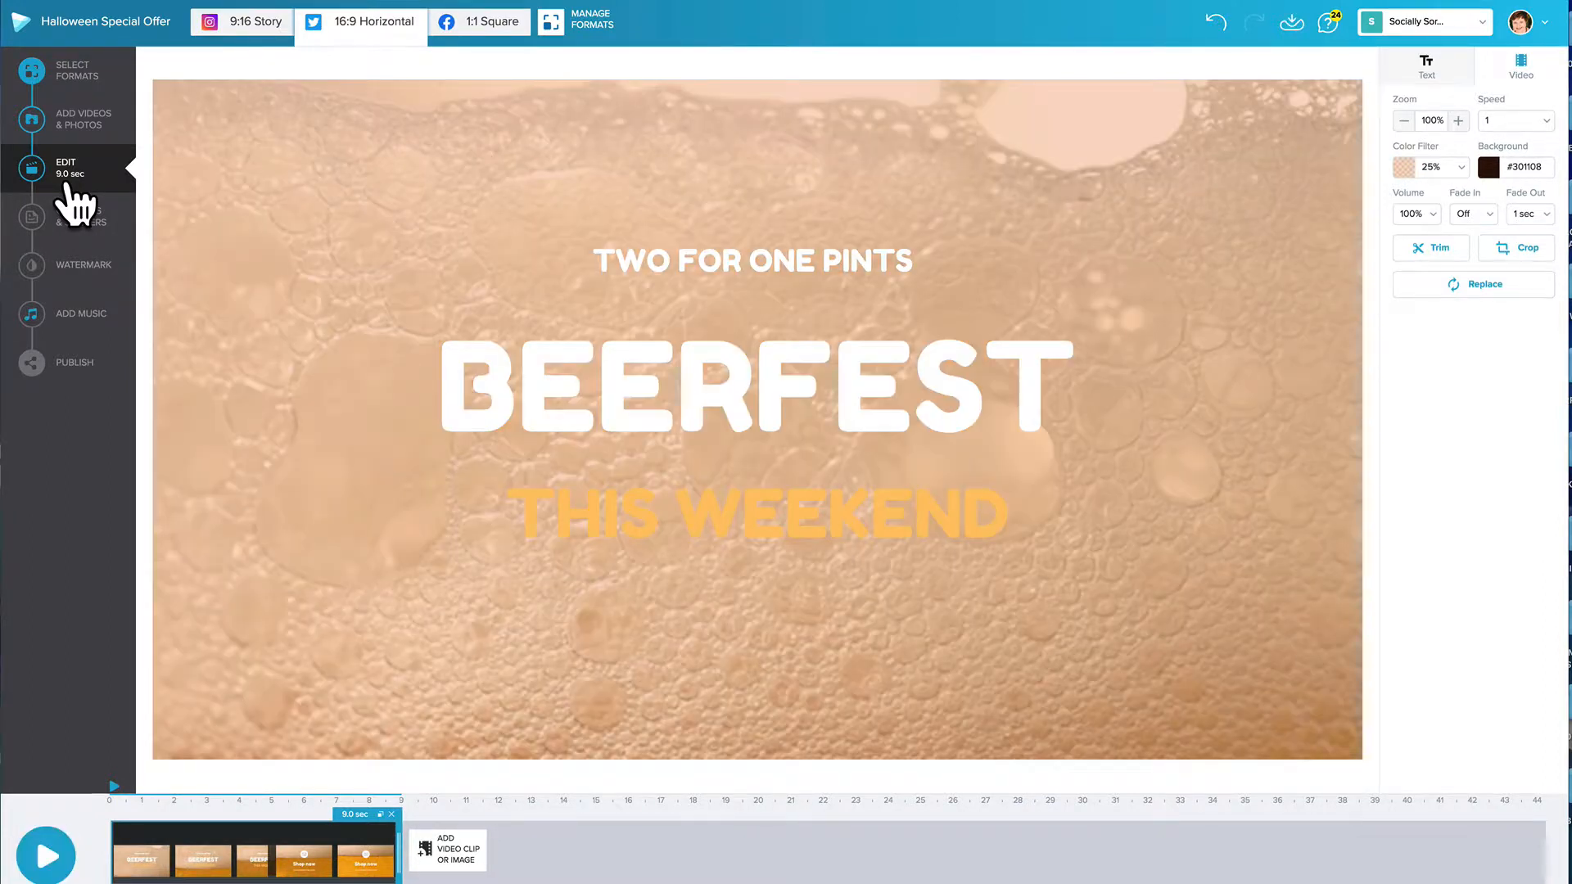
mouse_move(521, 381)
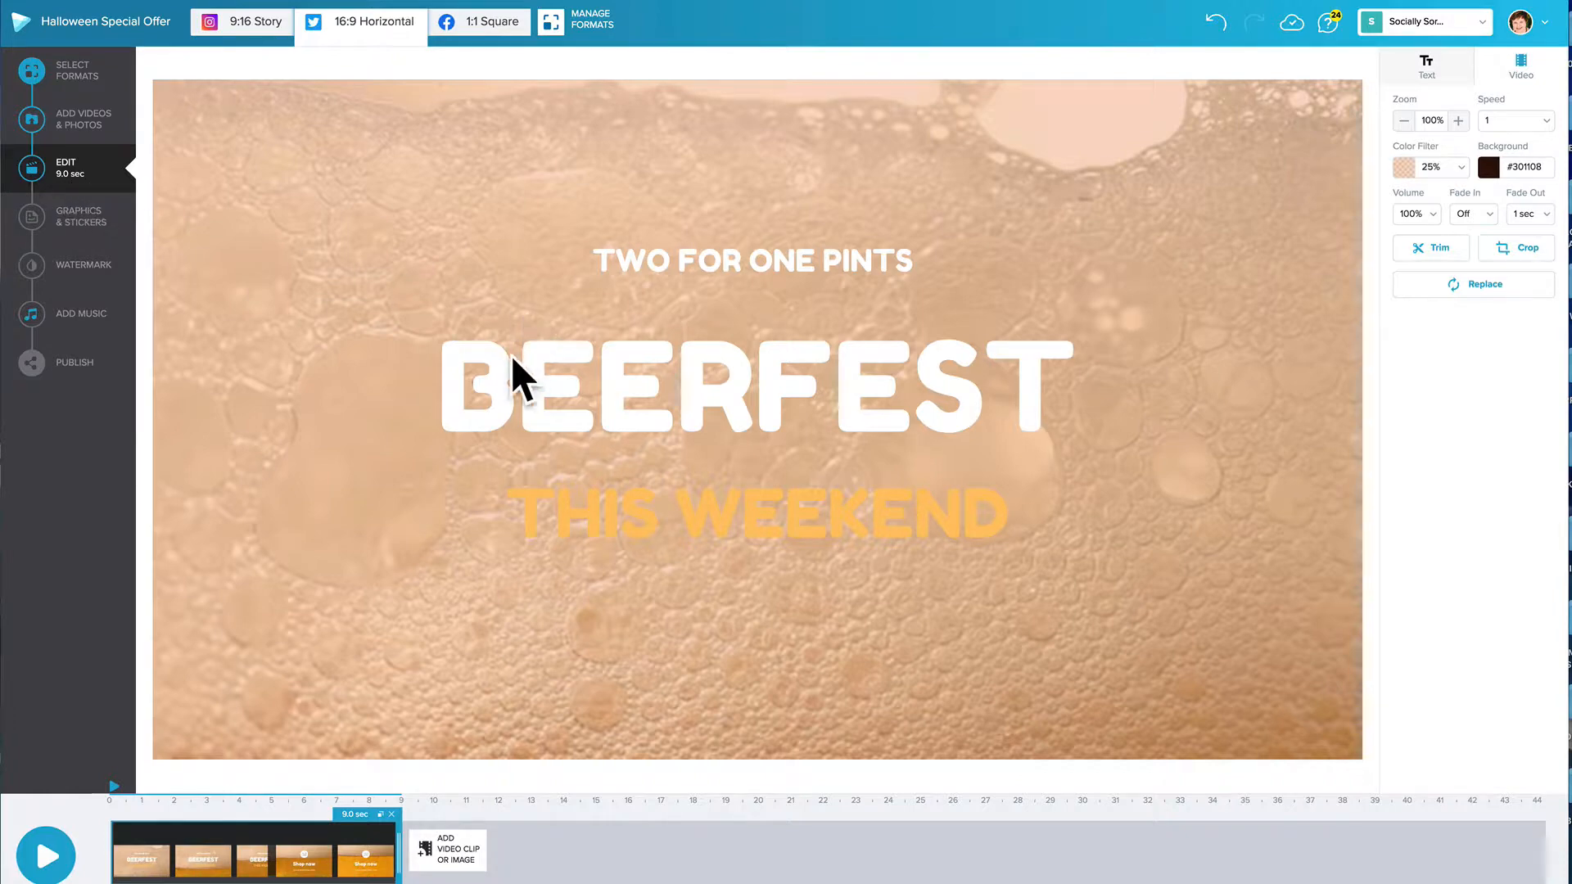
mouse_move(767, 279)
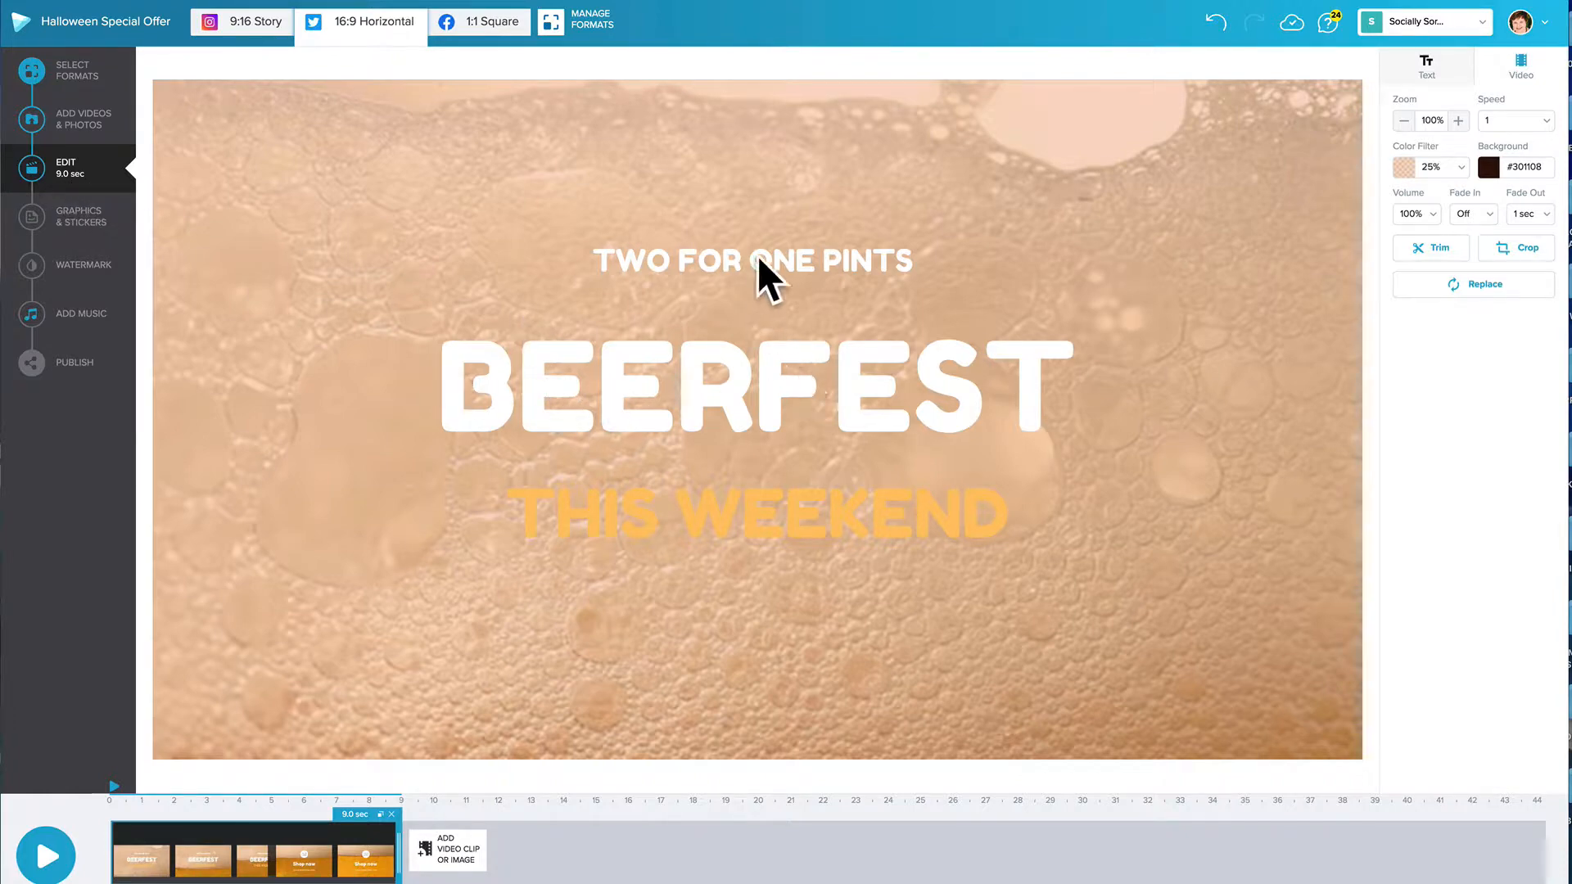
Color the TWO FOR ONE PINTS and THIS WEEKEND captions black from Project Colors.
left_click(752, 261)
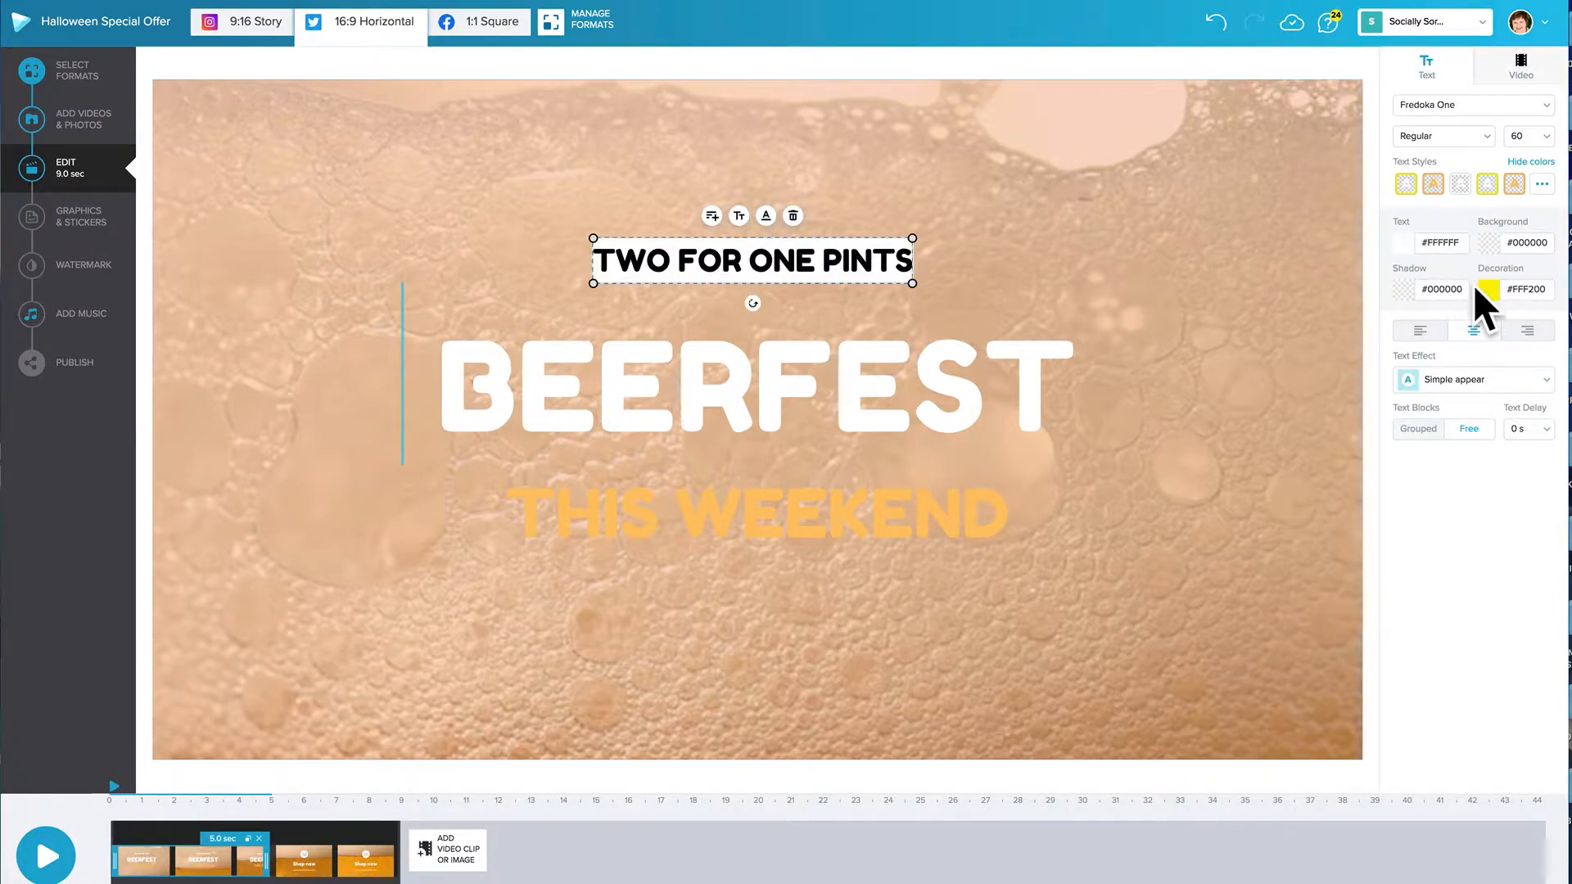
left_click(1439, 243)
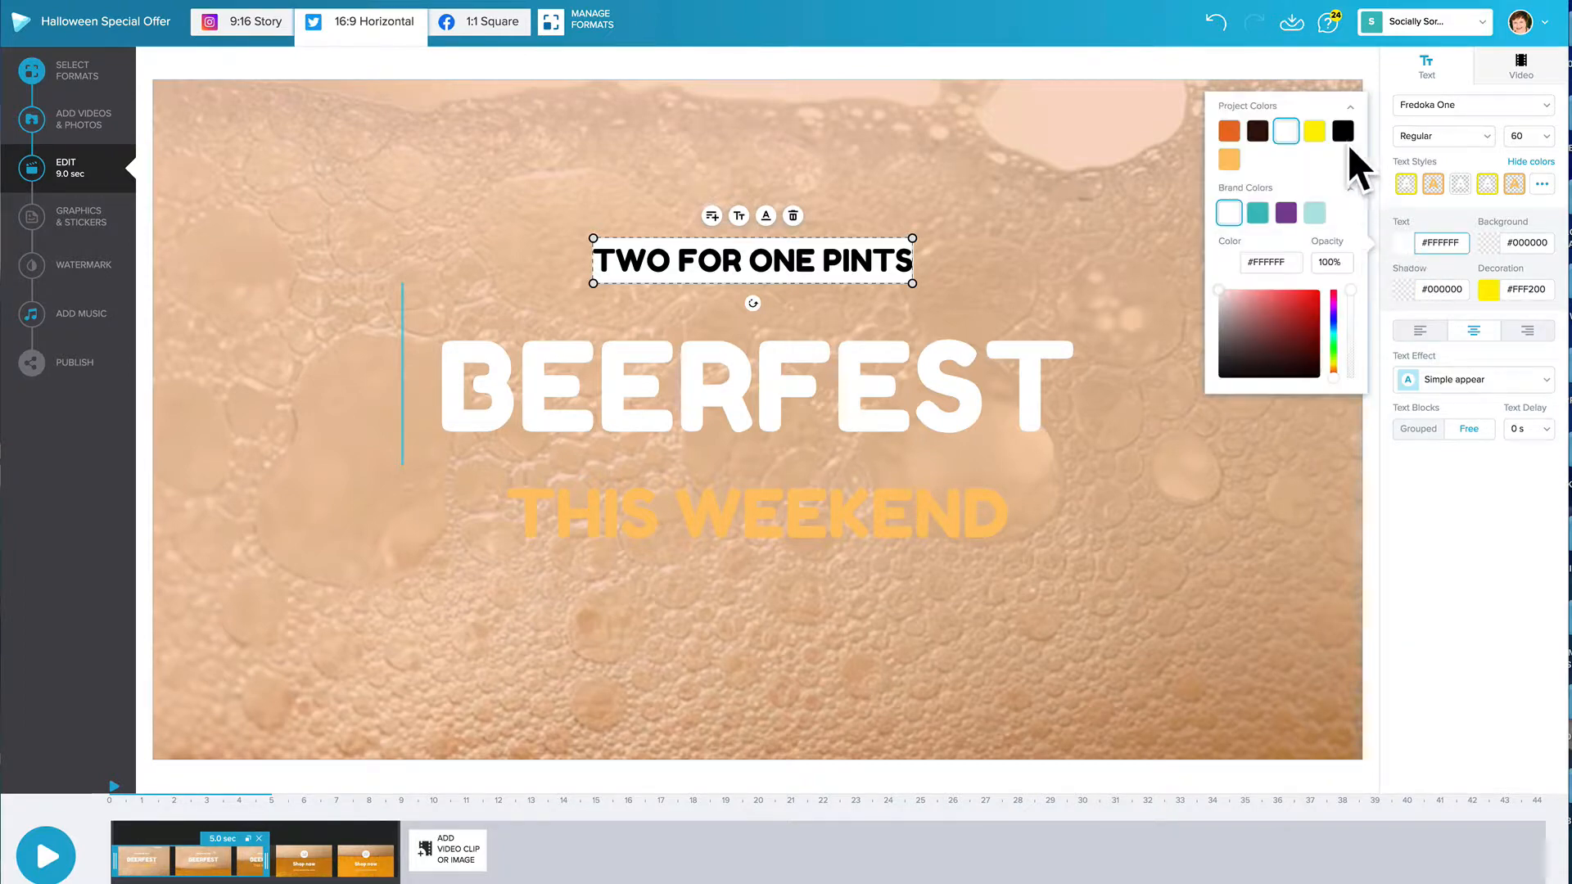
left_click(1342, 130)
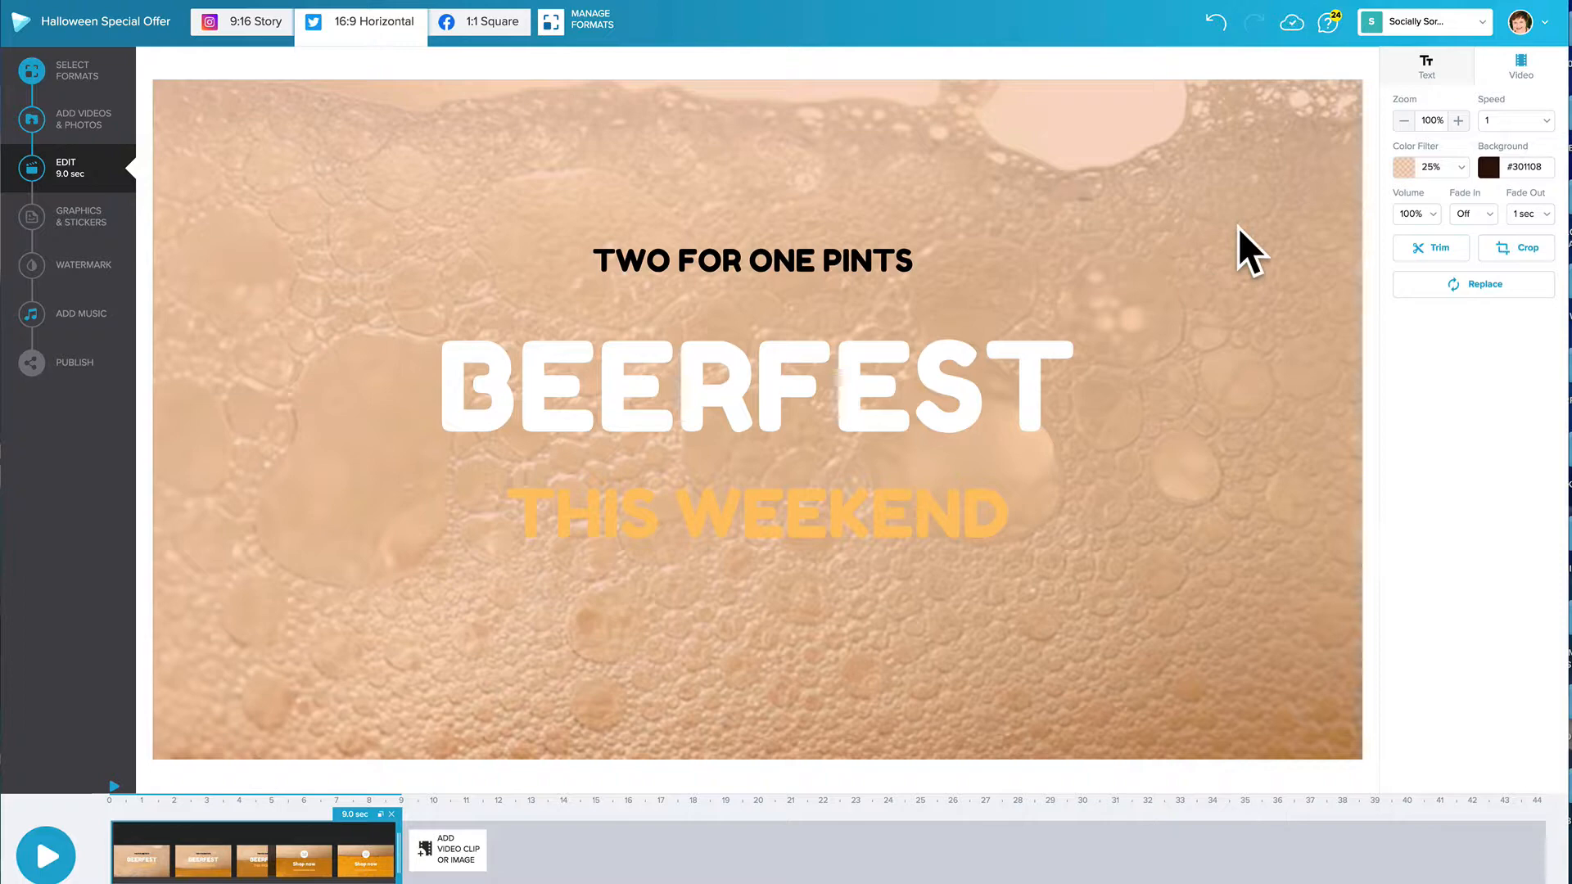
left_click(755, 514)
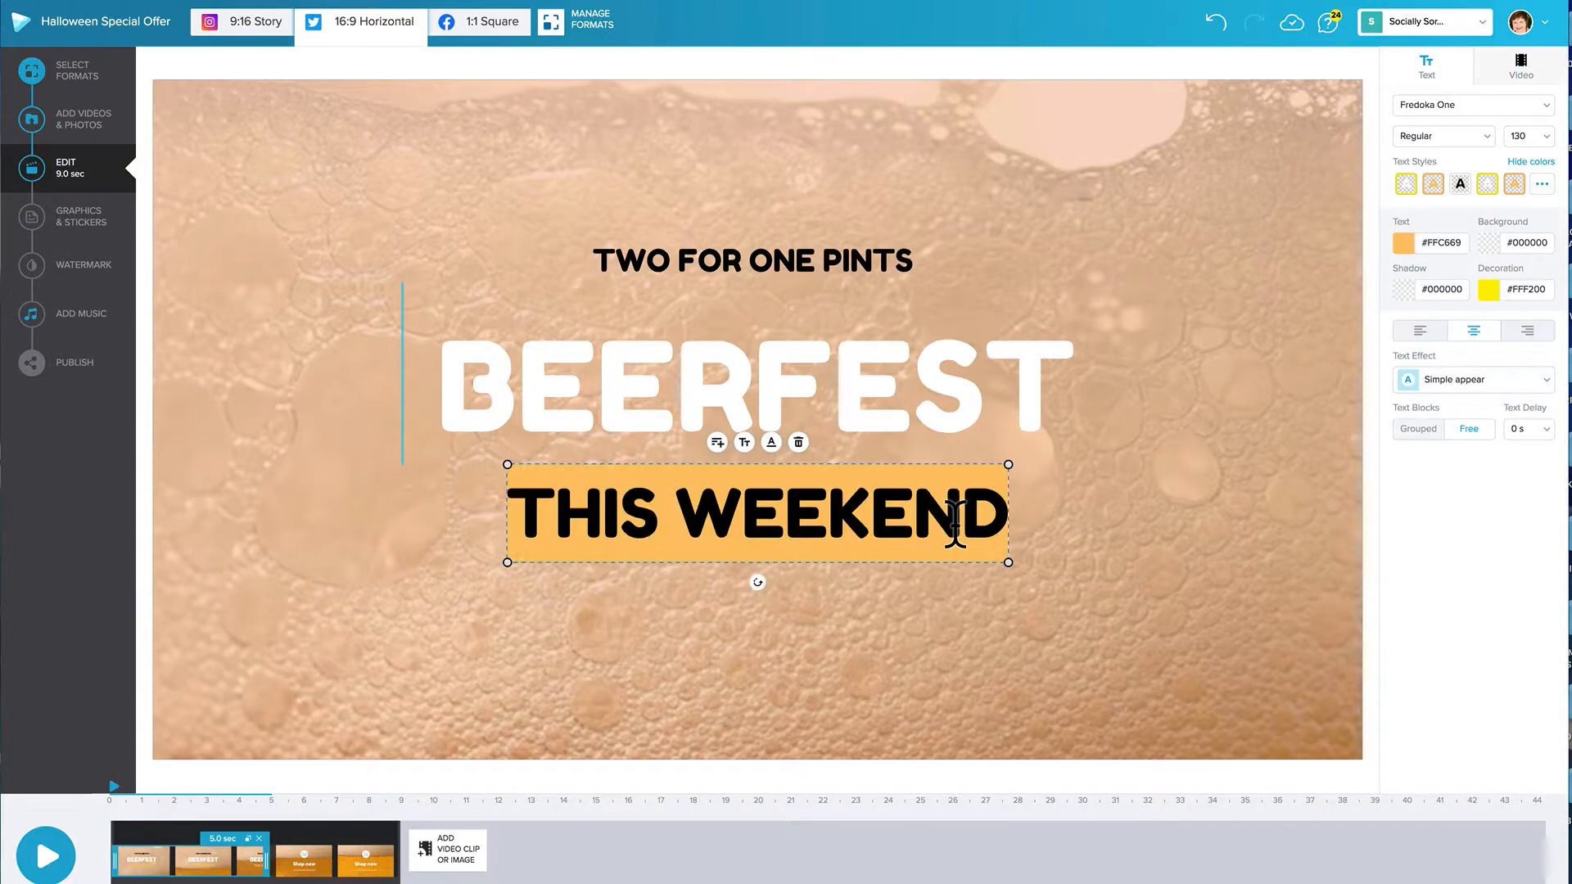
left_click(1403, 242)
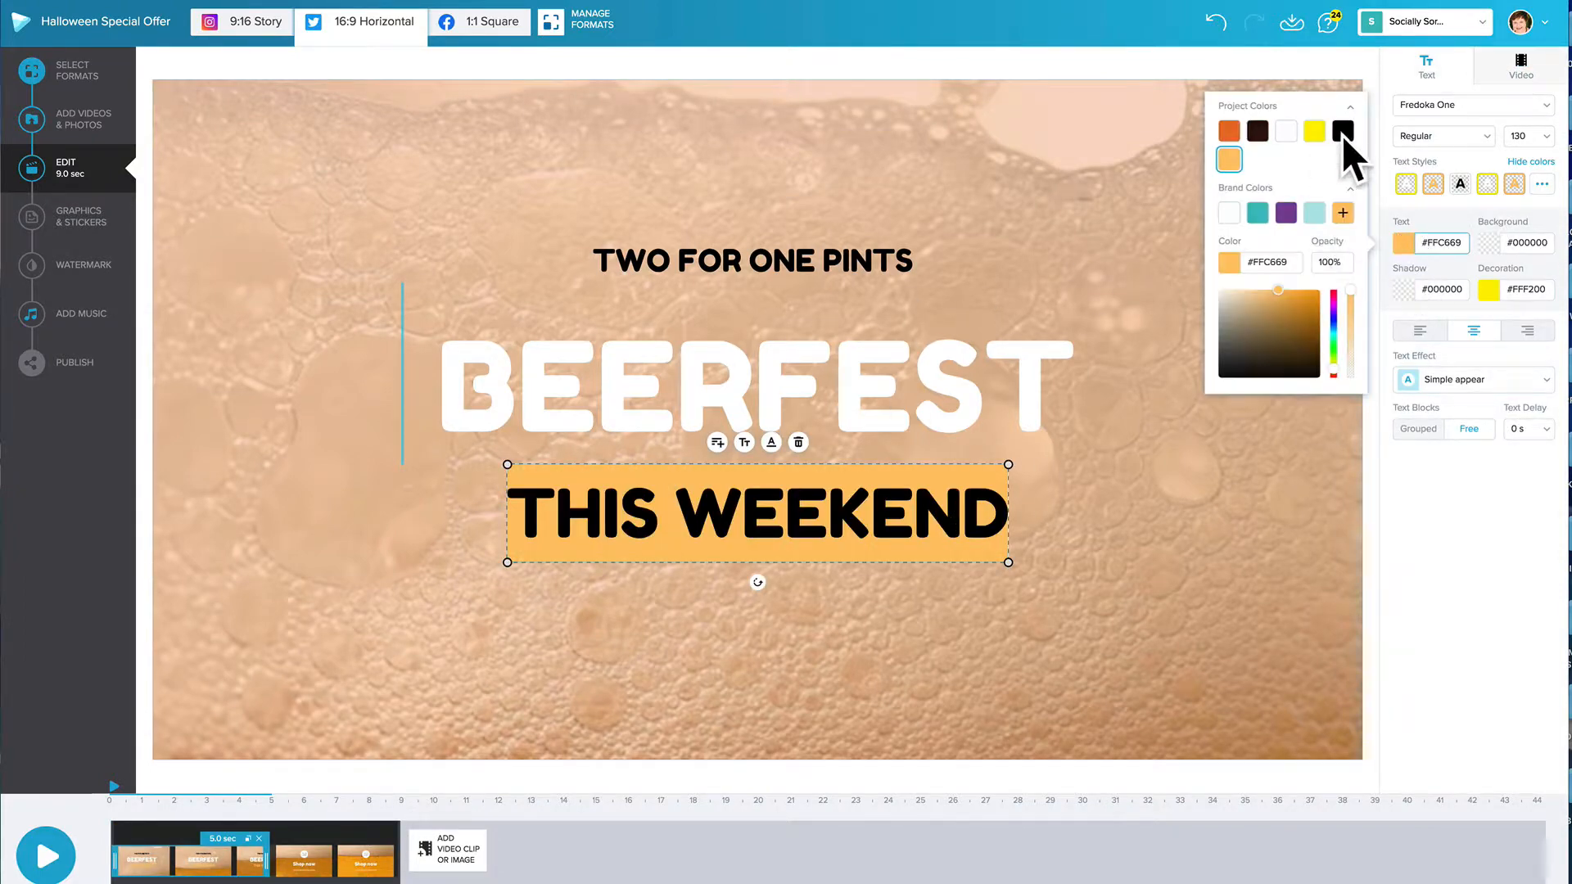
left_click(1343, 130)
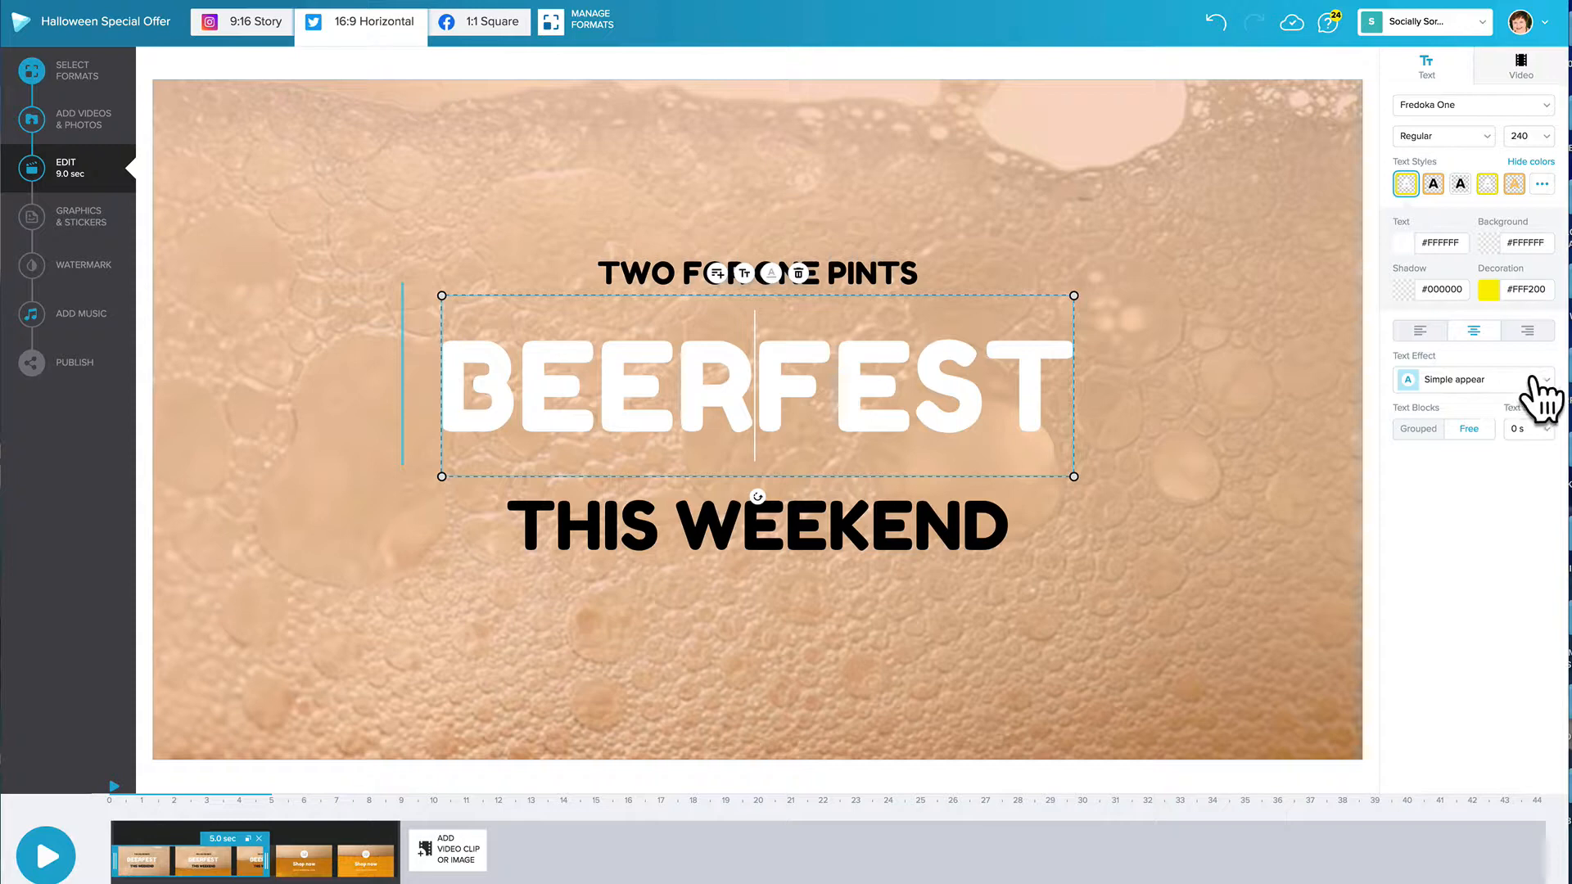
Apply the Transparent text effect to the BEERFEST headline.
left_click(1473, 380)
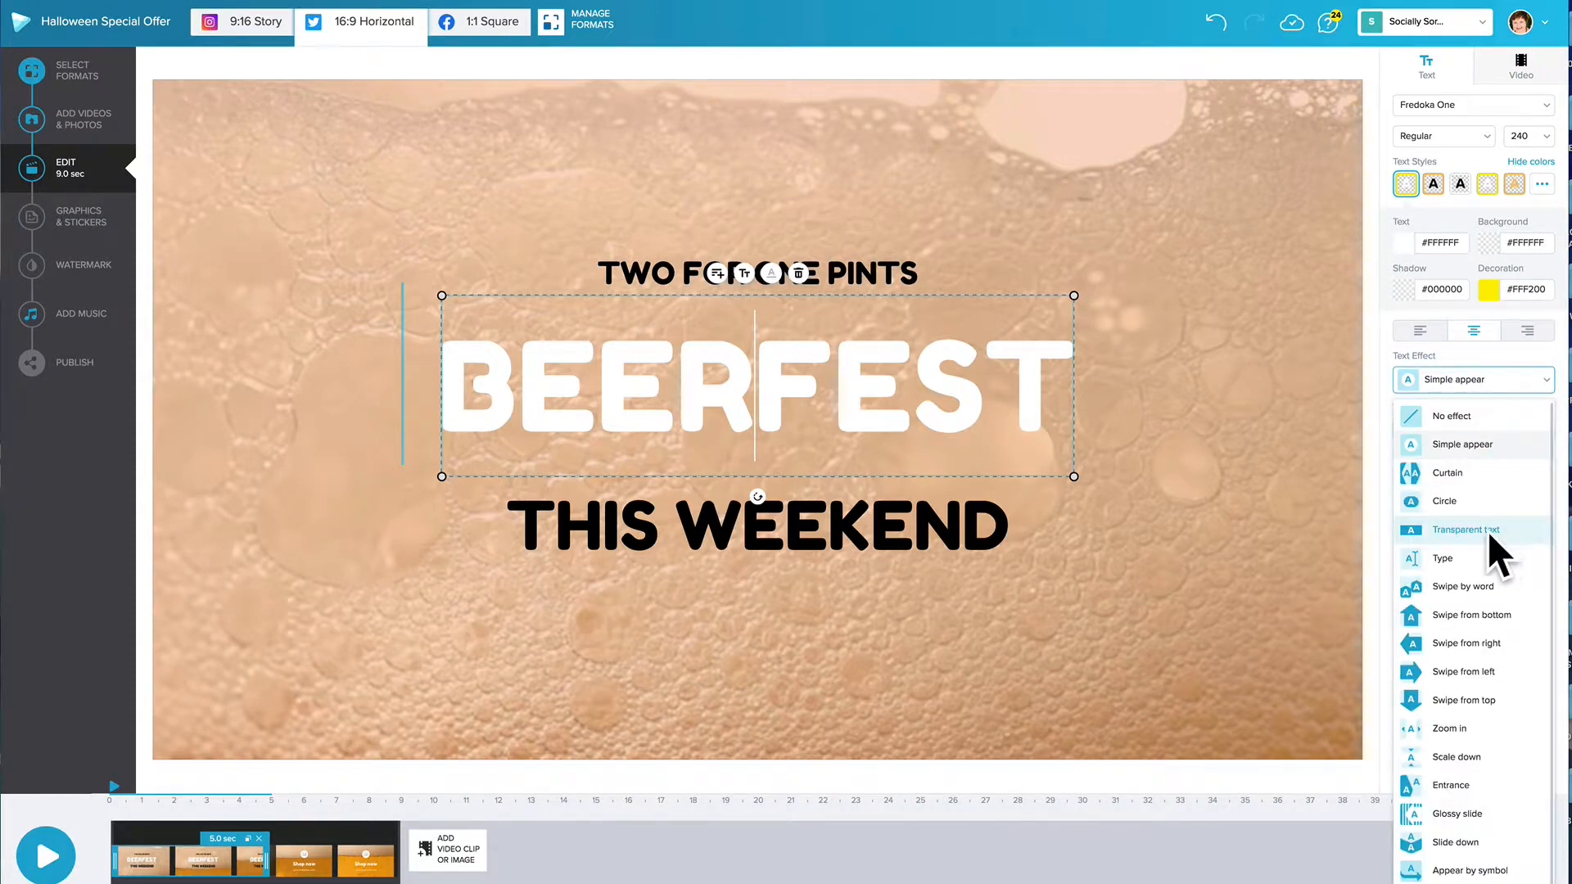
left_click(1467, 530)
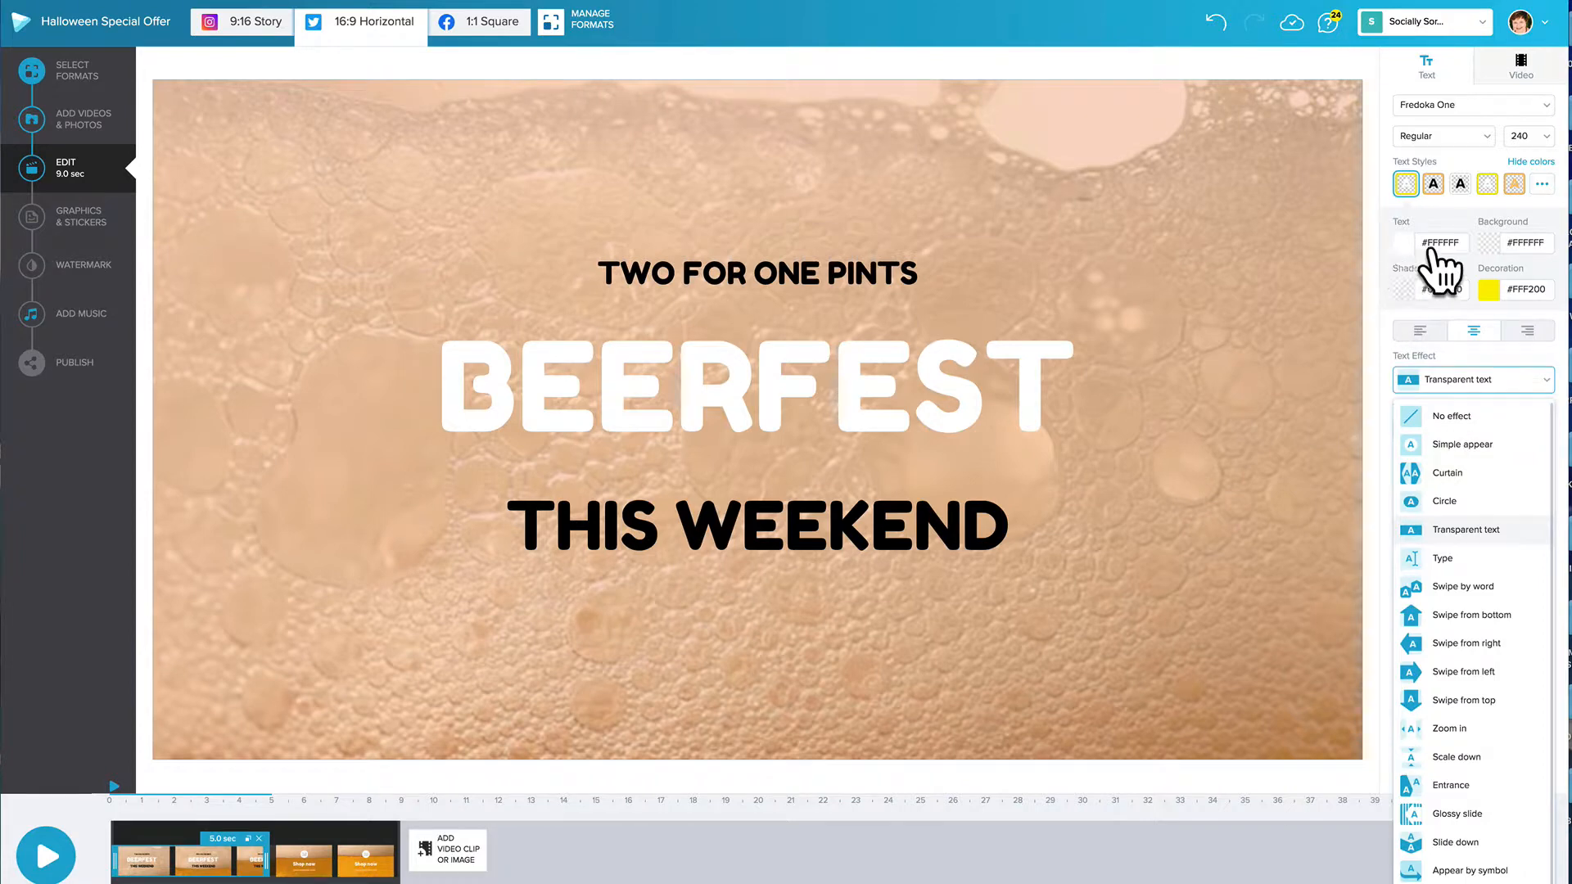
left_click(757, 389)
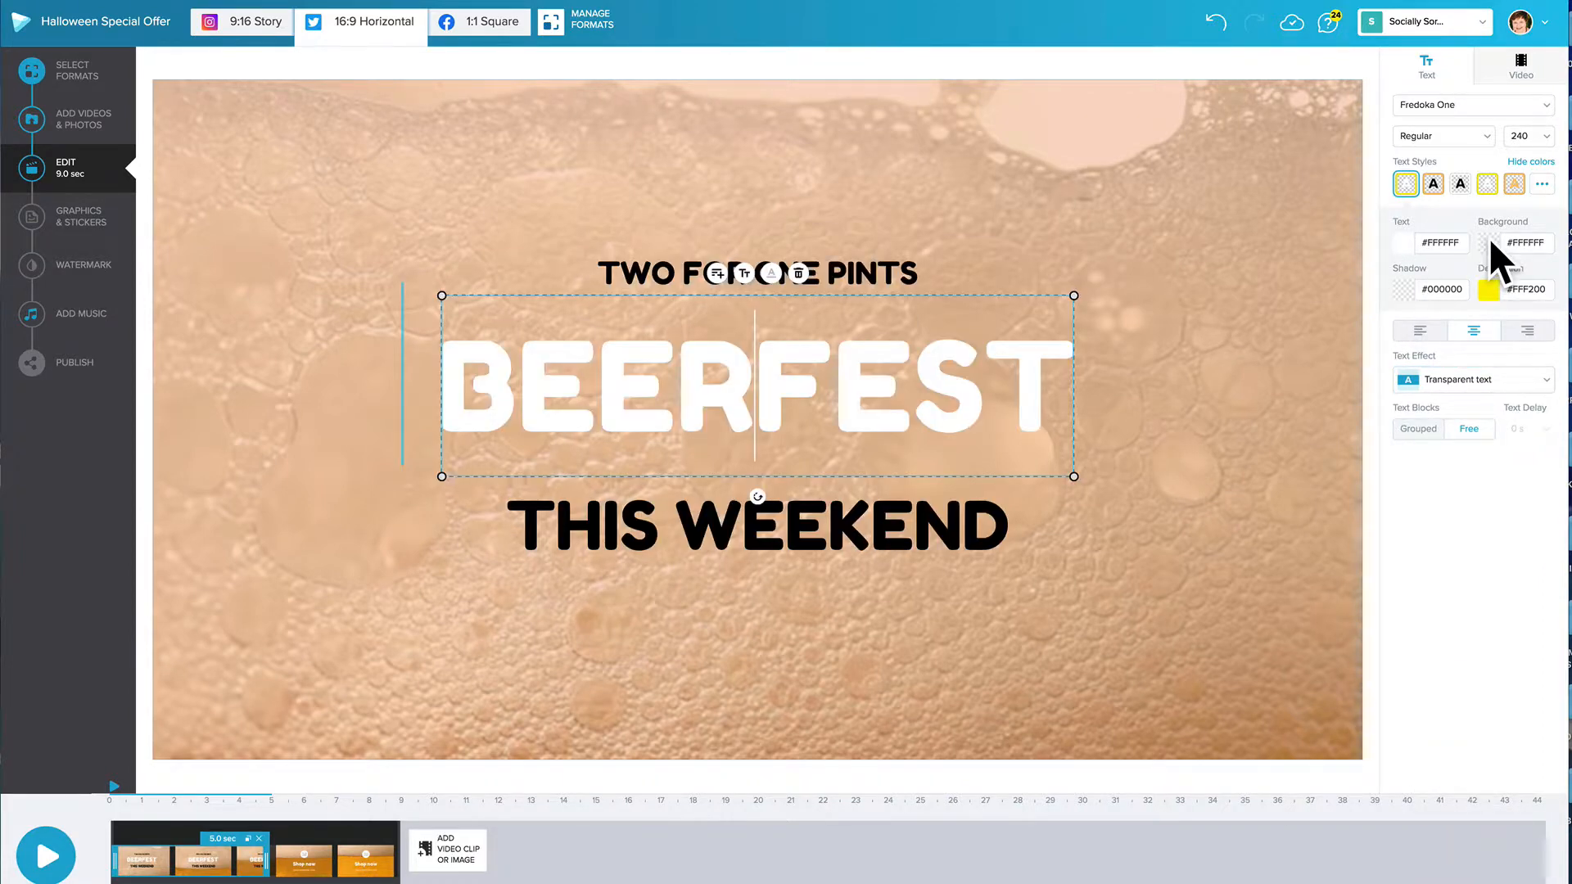
Give BEERFEST a dark brown background band and start playback.
left_click(1489, 243)
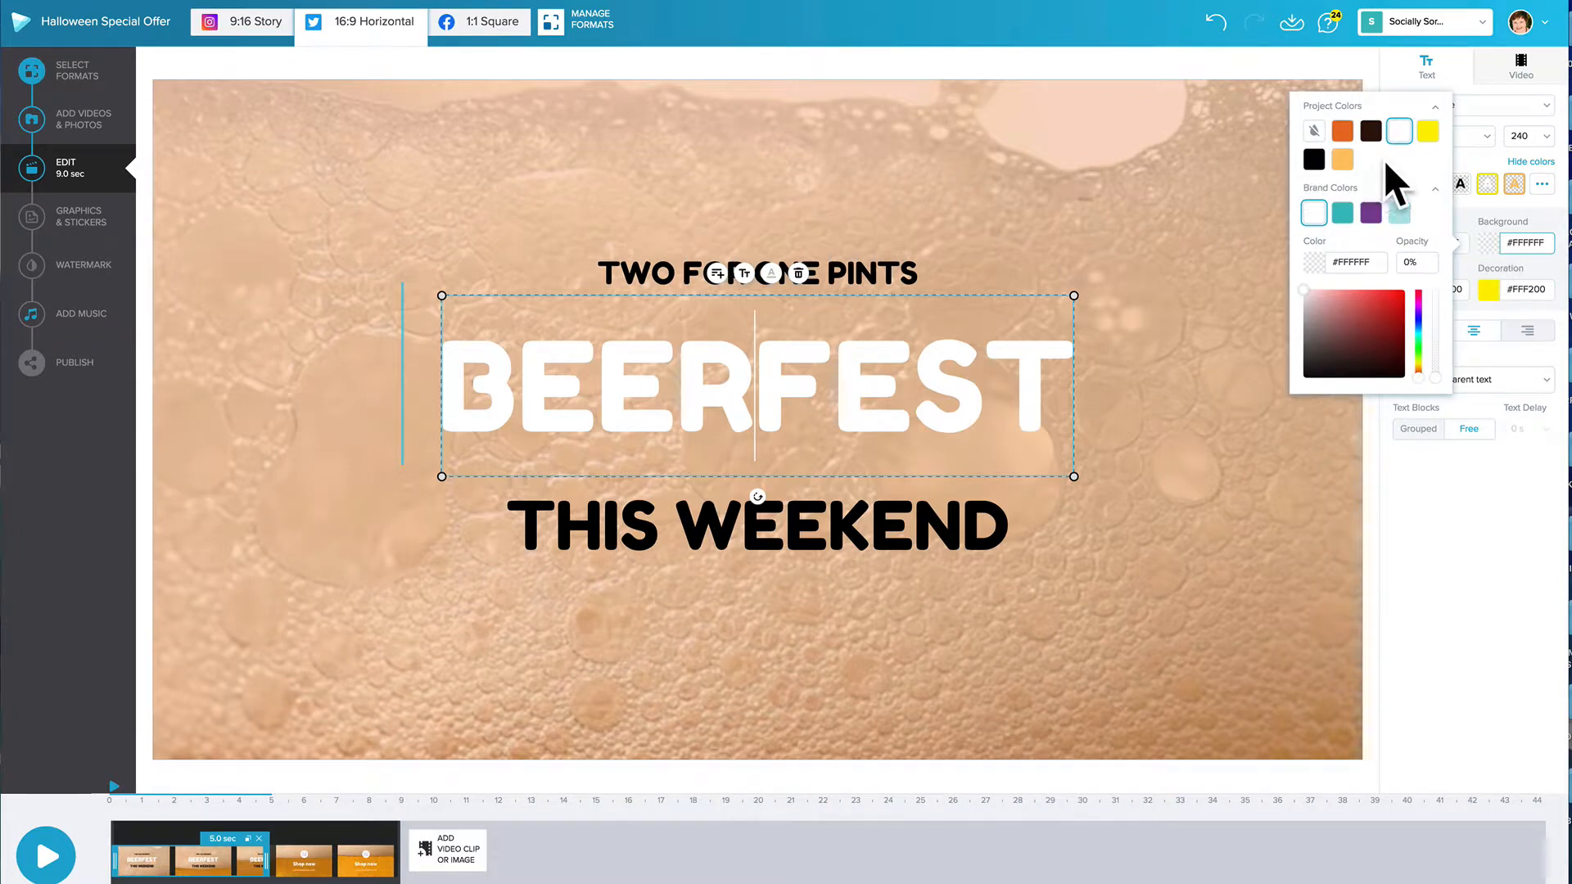
left_click(1371, 130)
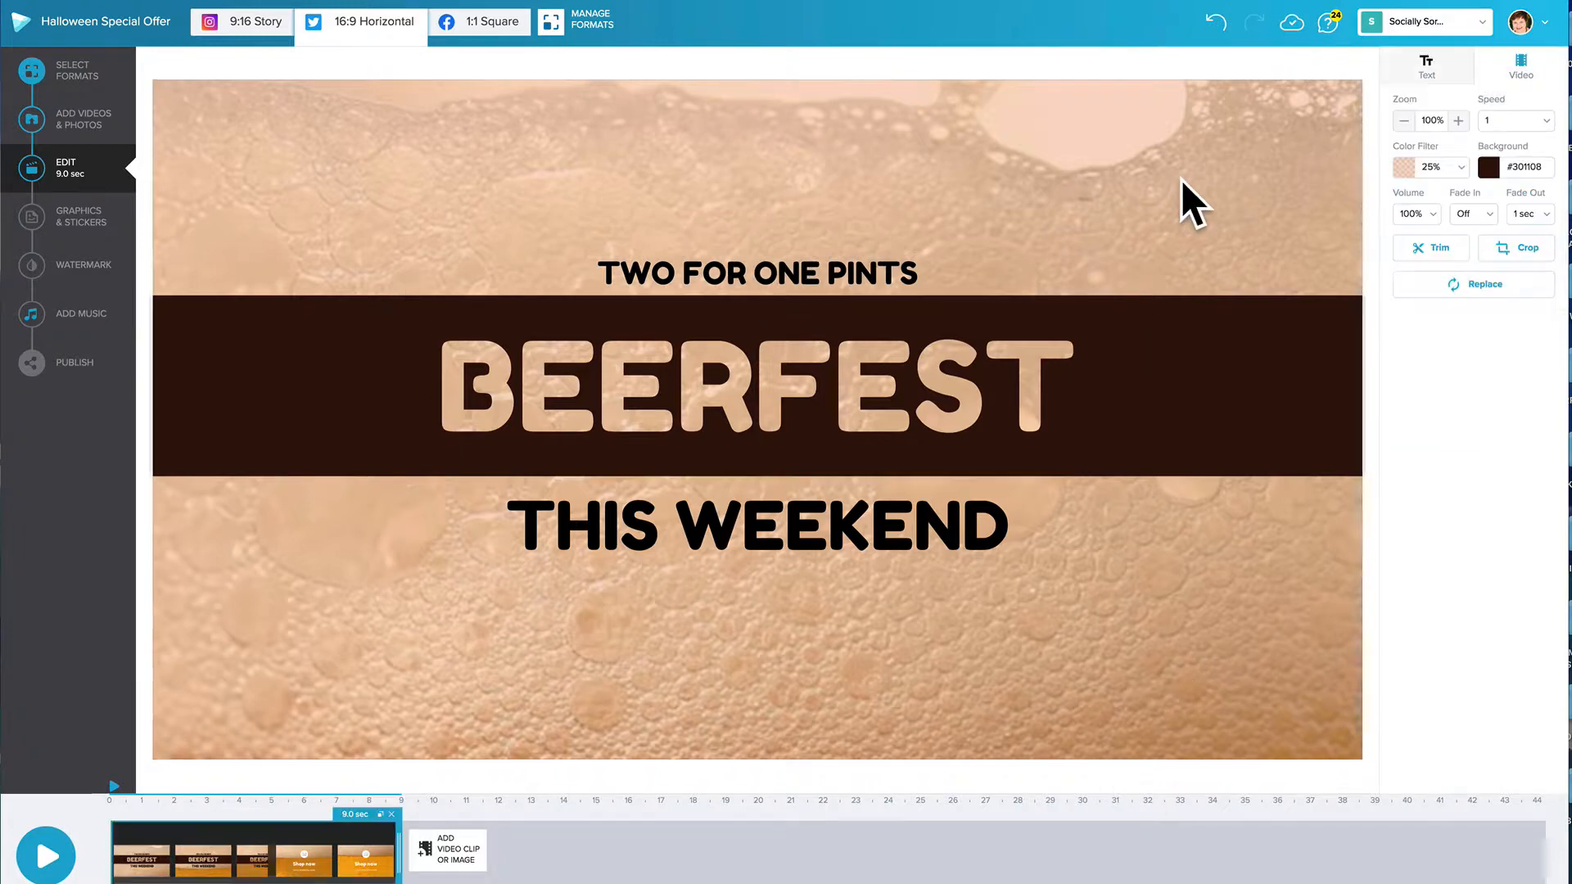
left_click(44, 854)
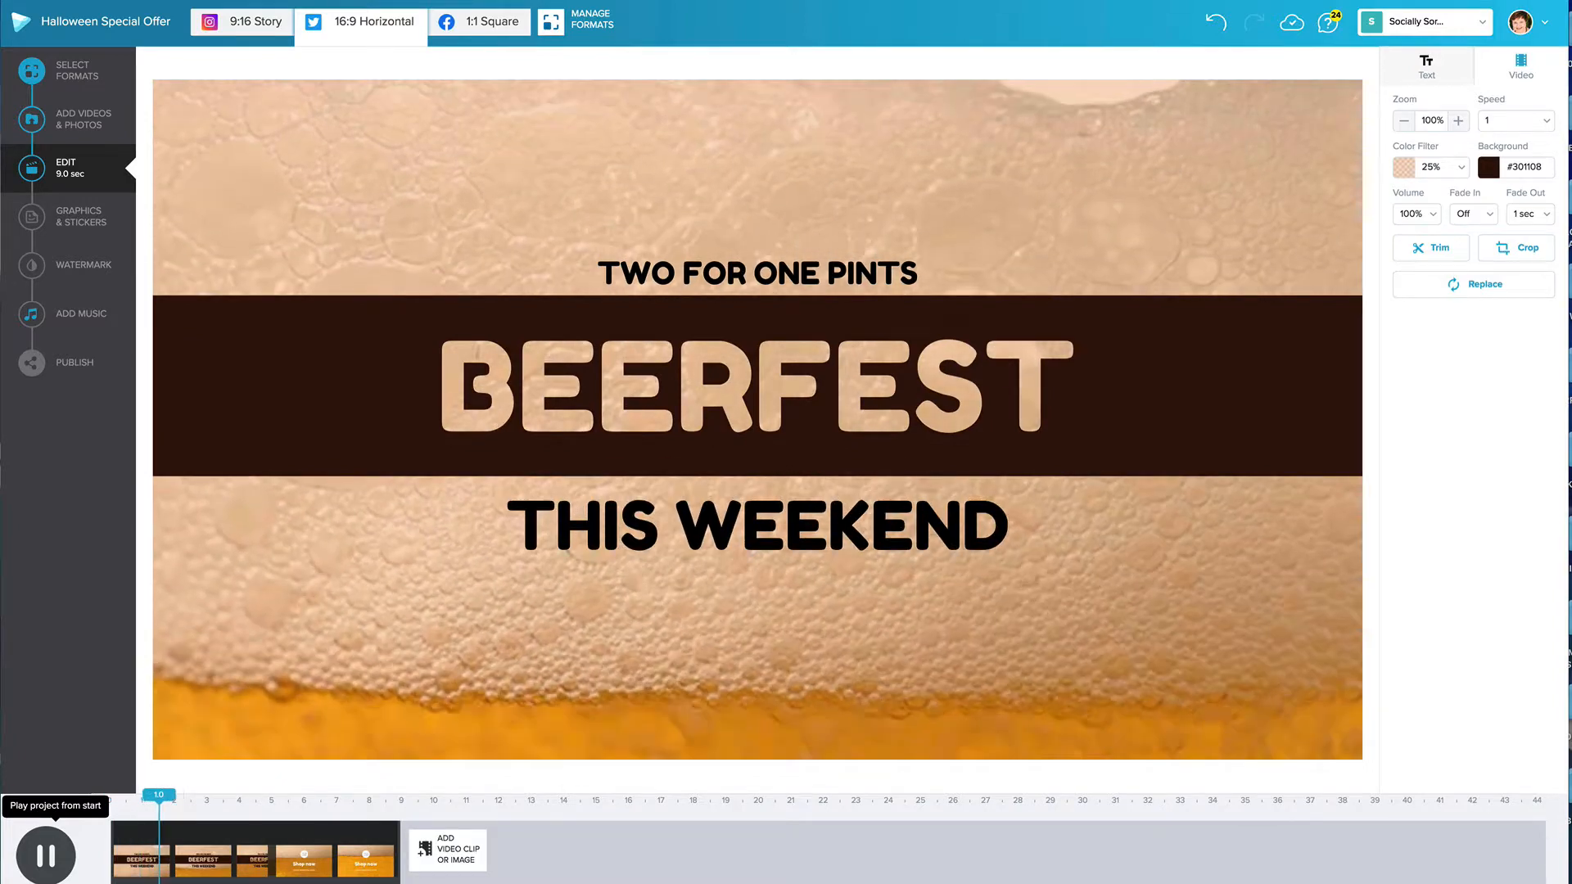
Replay the BEERFEST clip preview, then bring up the music library.
left_click(226, 795)
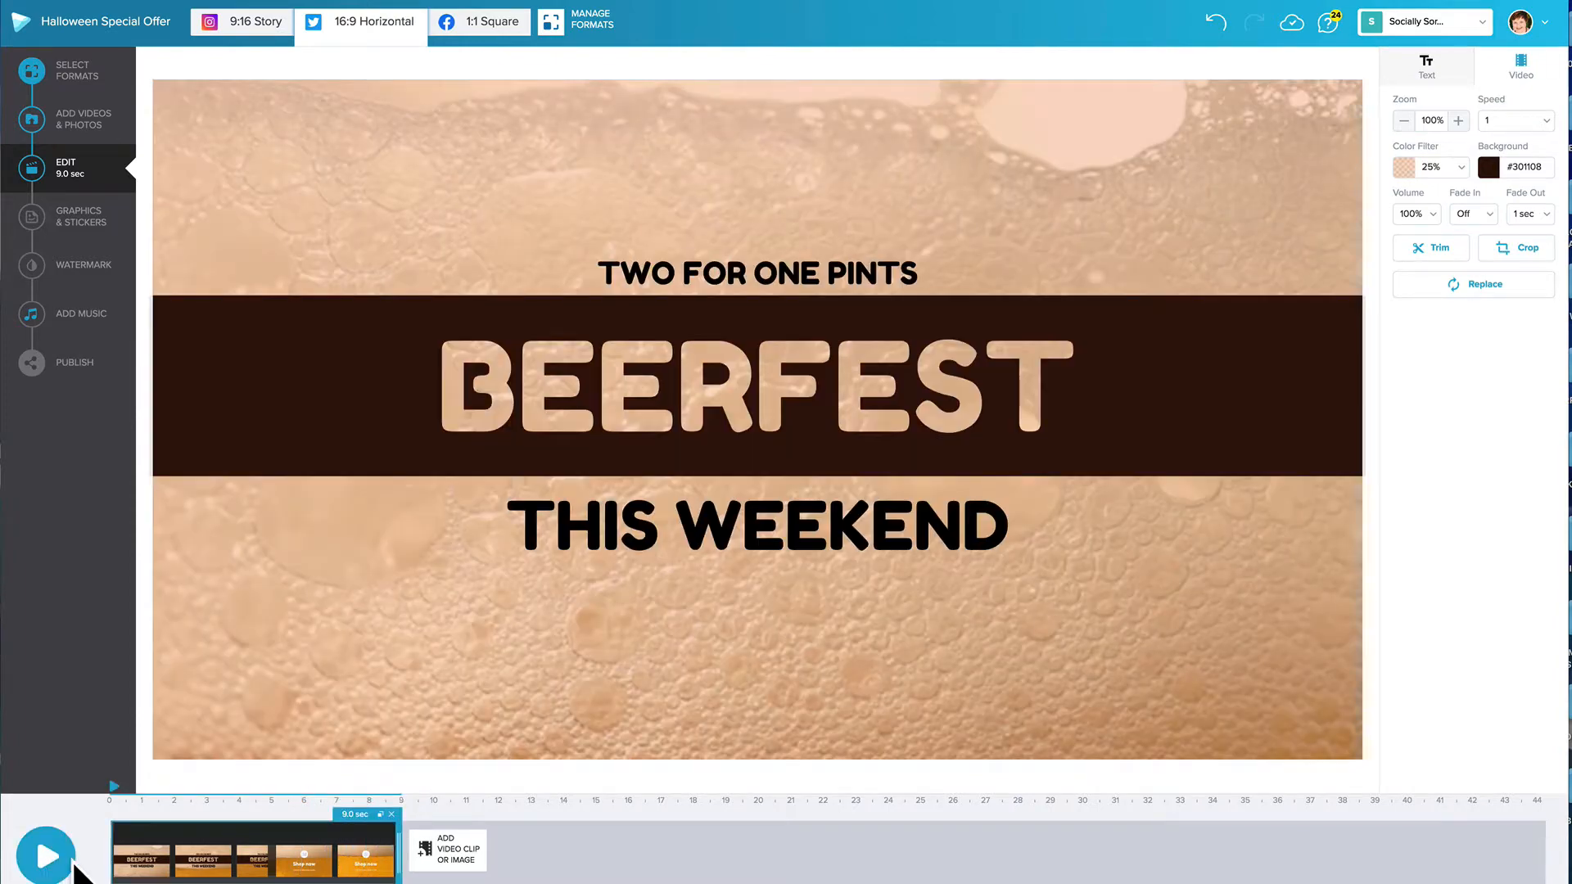
left_click(45, 853)
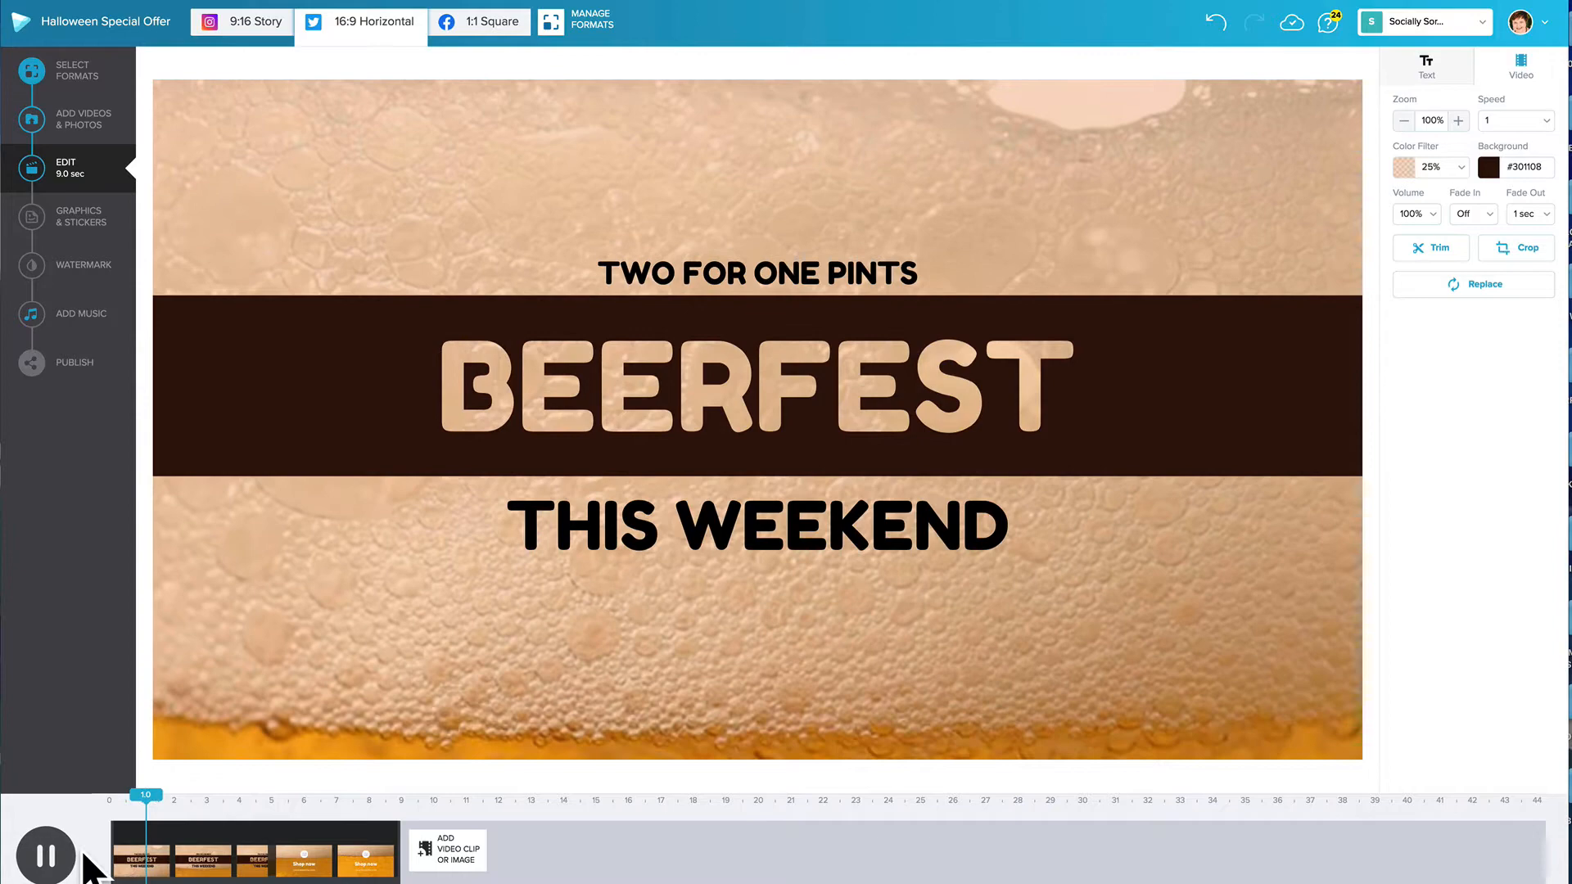
left_click(44, 854)
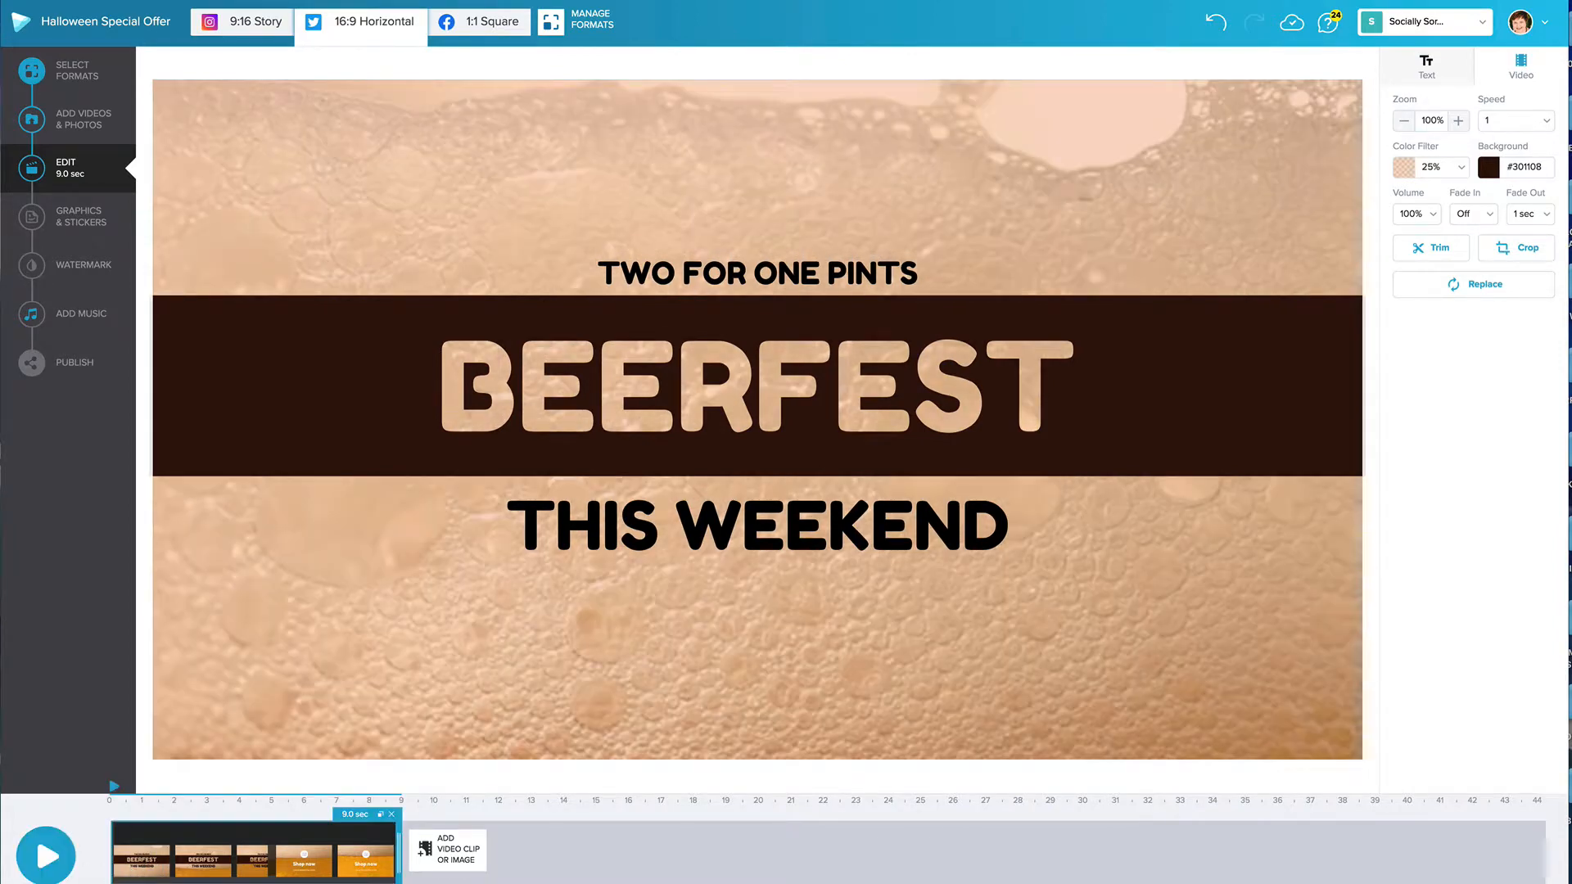
left_click(80, 313)
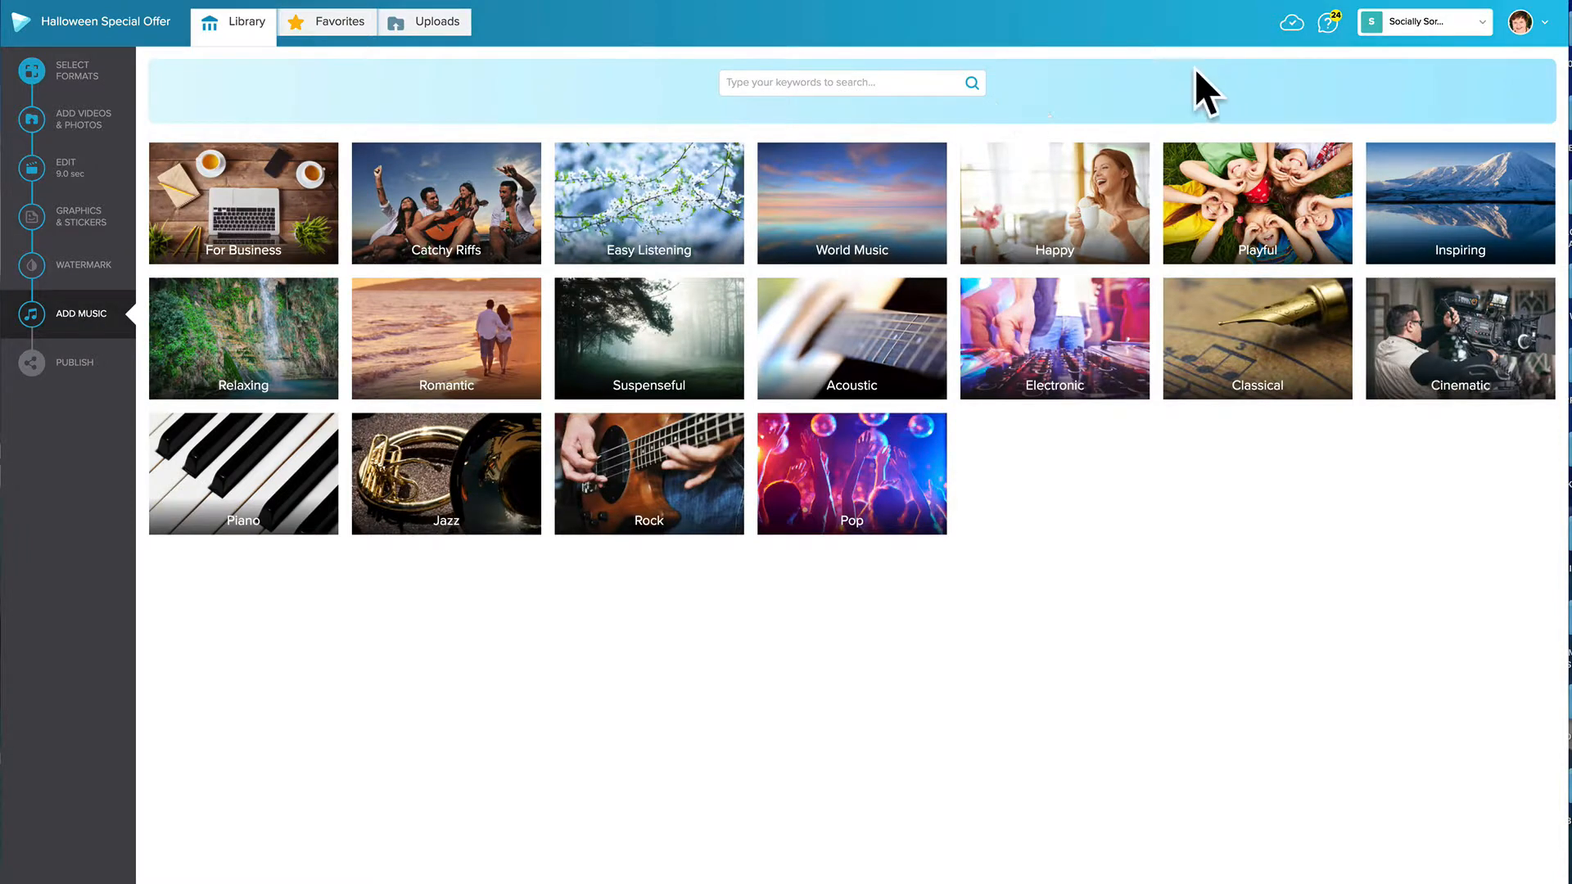
Search music for 'BAVARIAN' and add the german fairground track.
type("BAVARIAN")
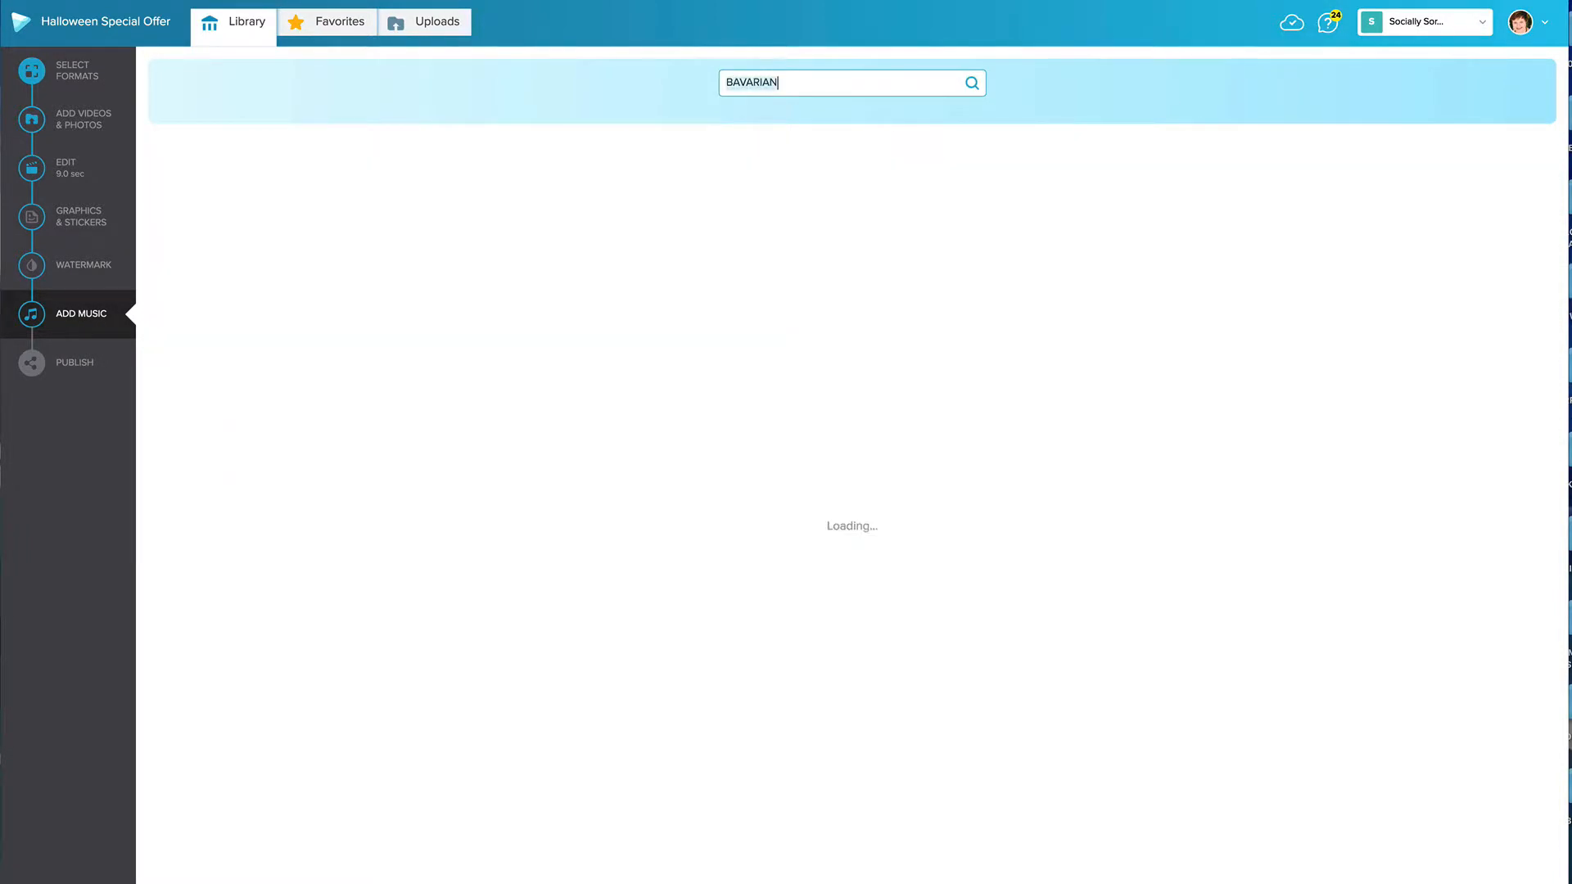
left_click(969, 82)
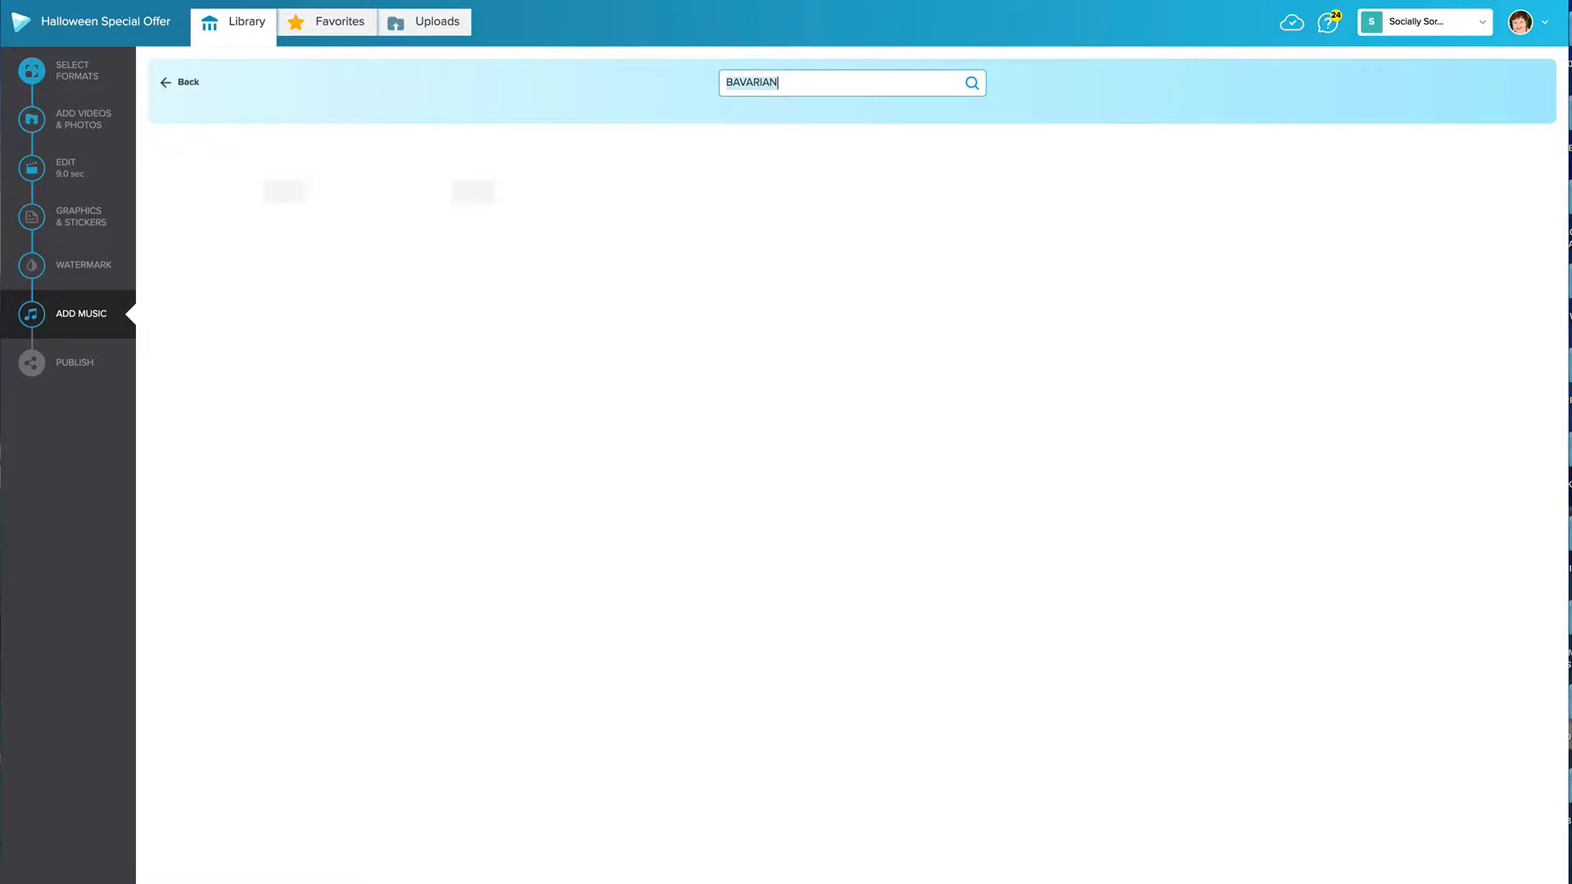
left_click(968, 82)
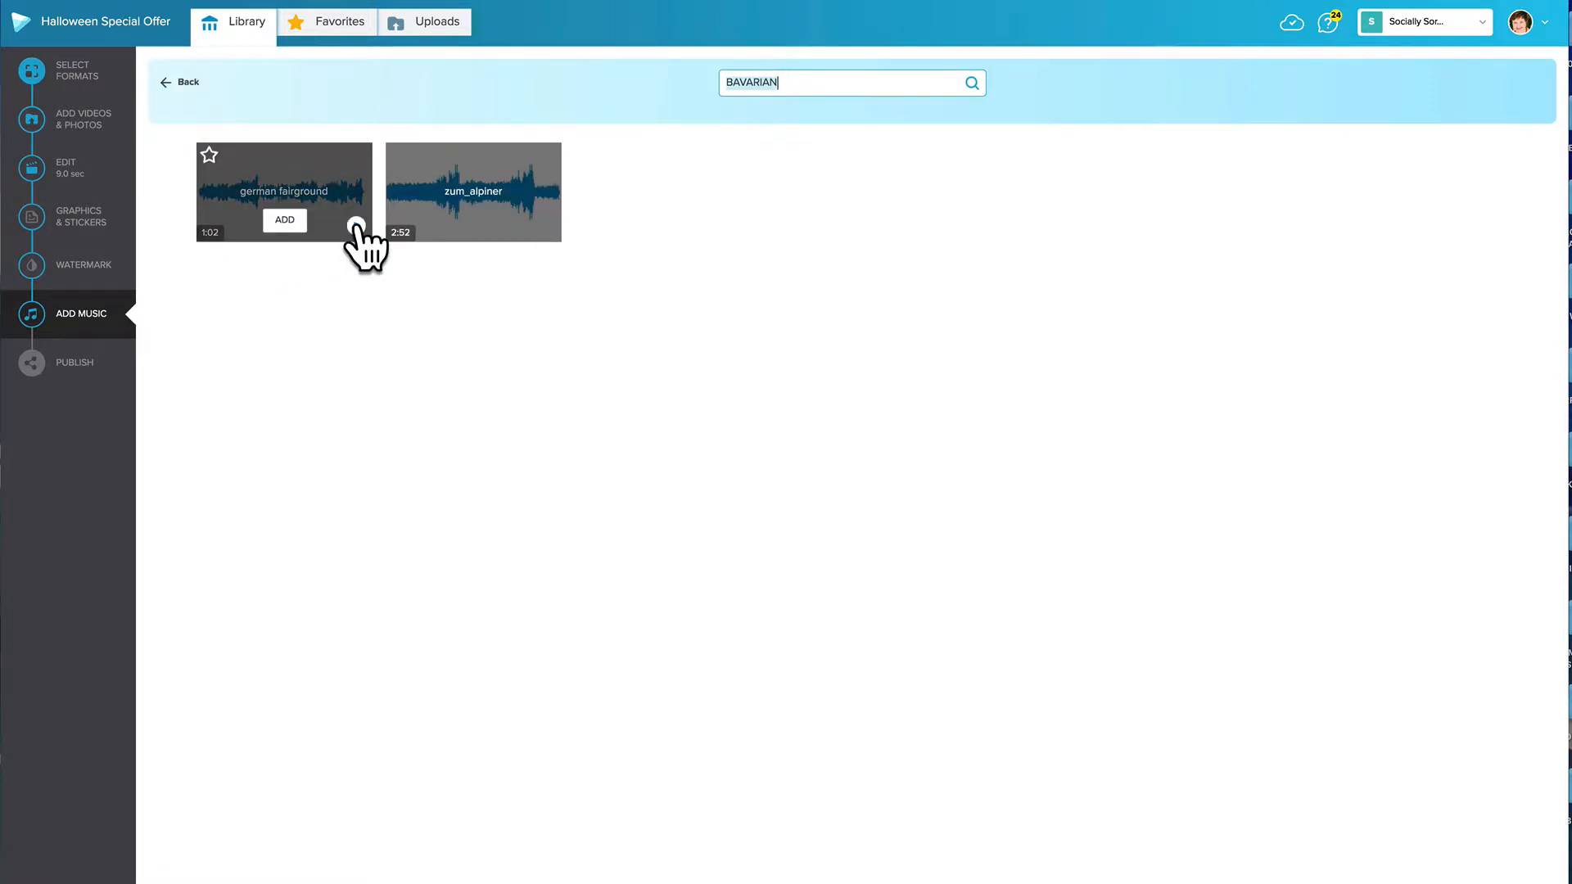
mouse_move(877, 754)
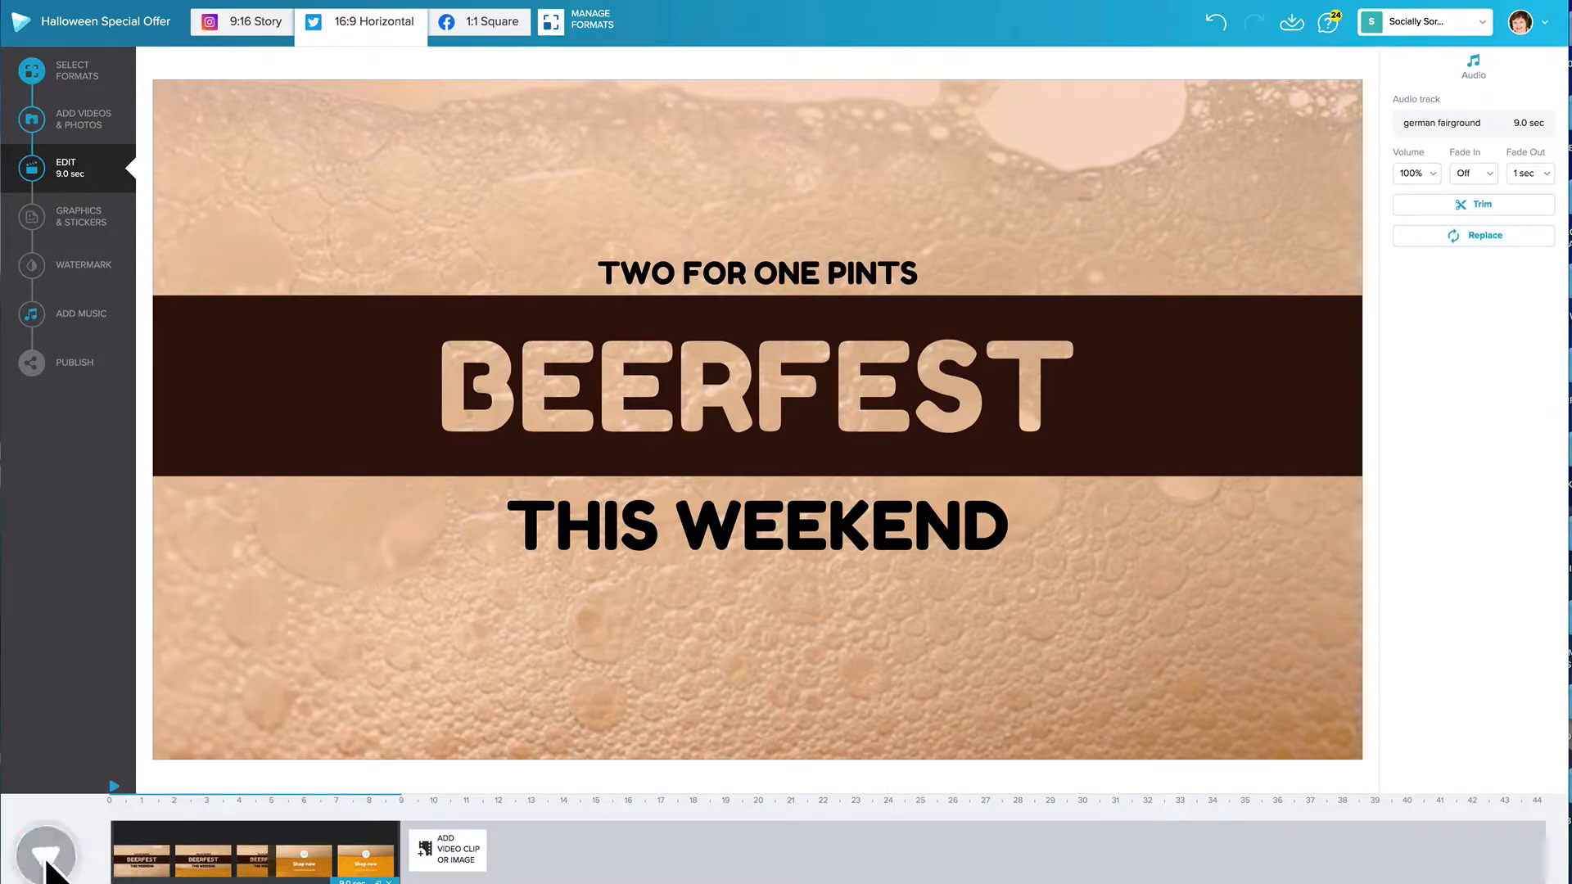
left_click(45, 853)
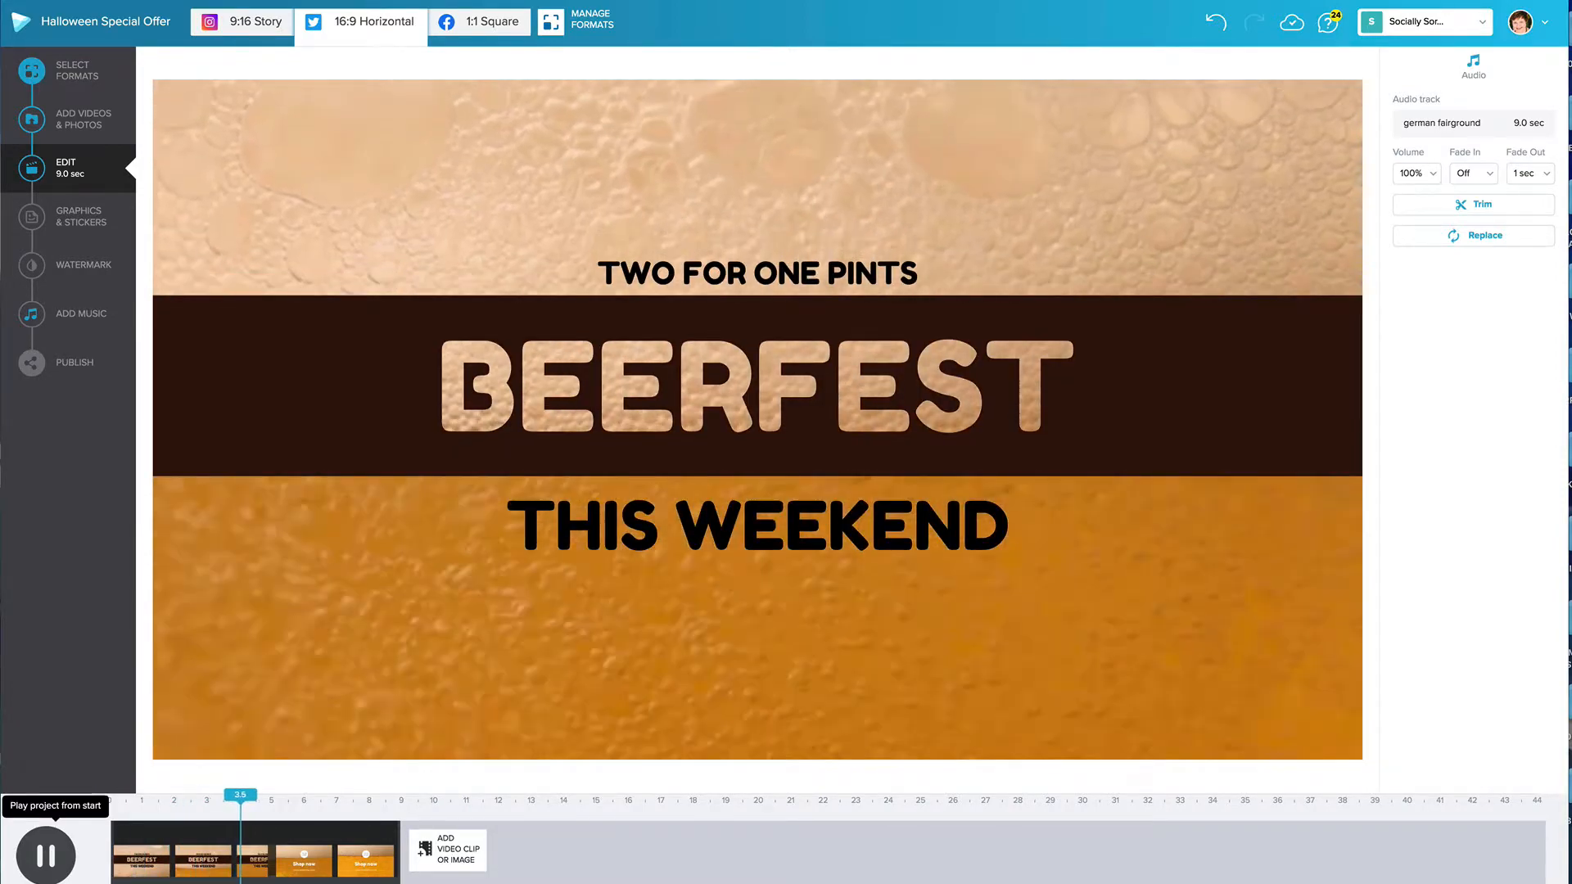
left_click(304, 795)
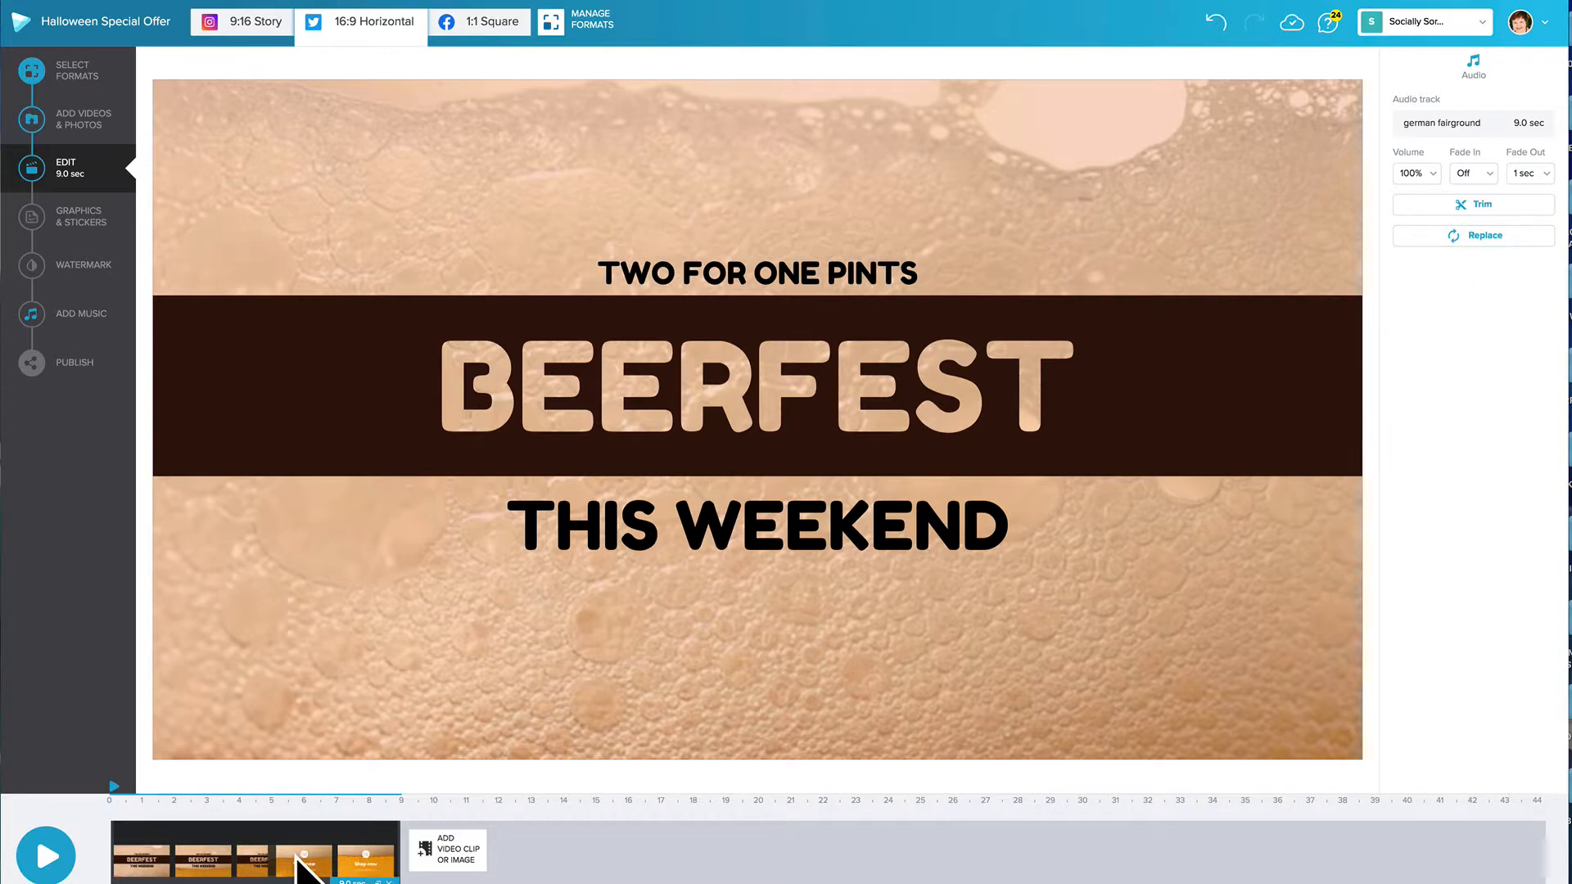
left_click(303, 861)
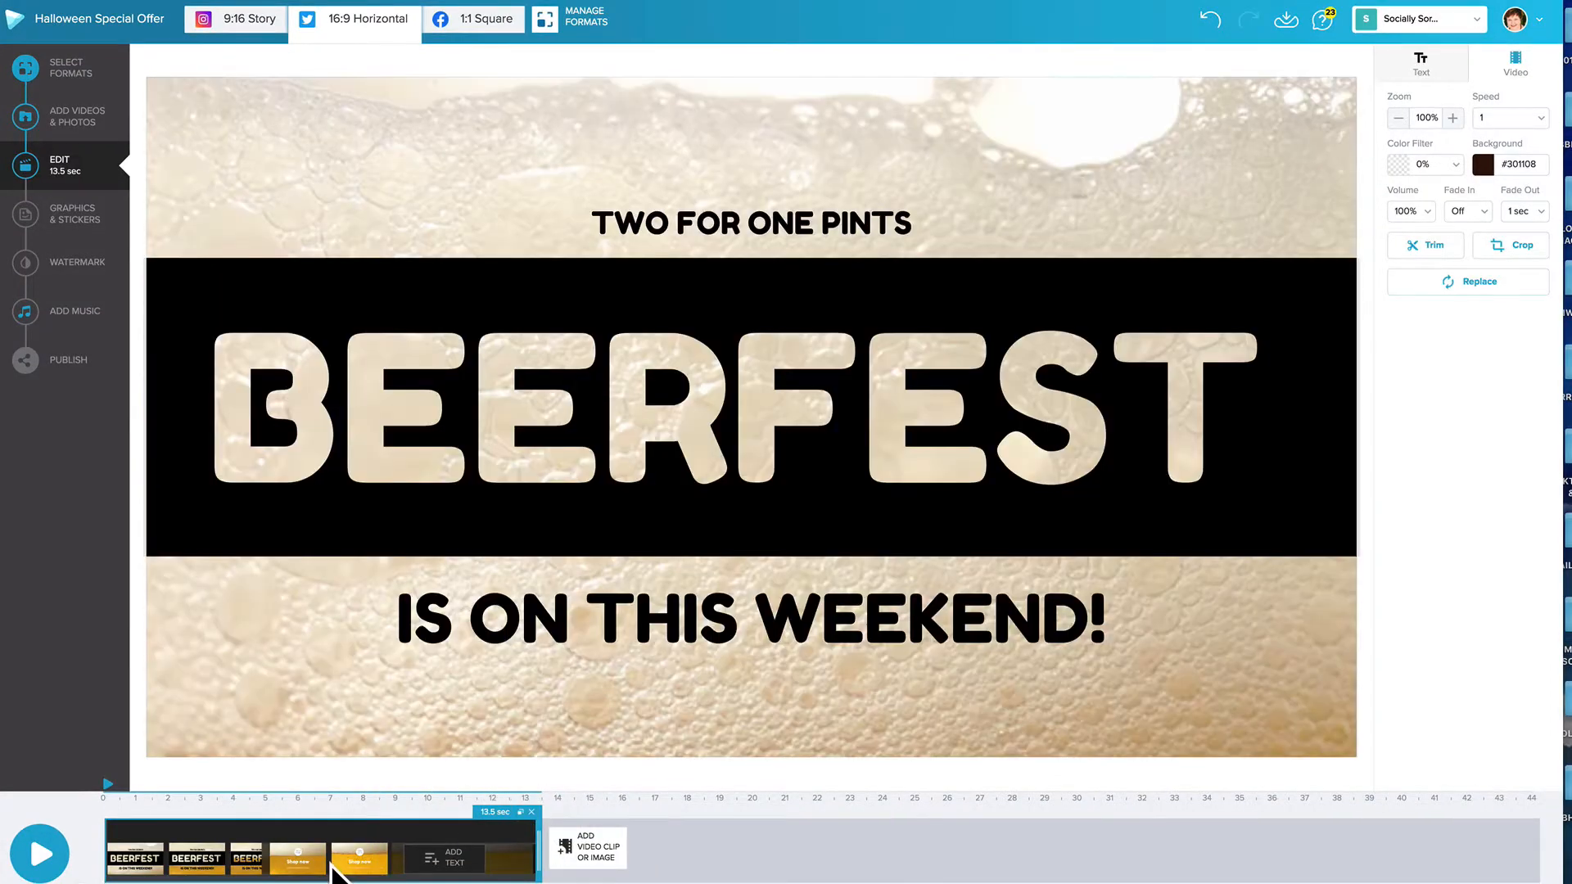
left_click(472, 859)
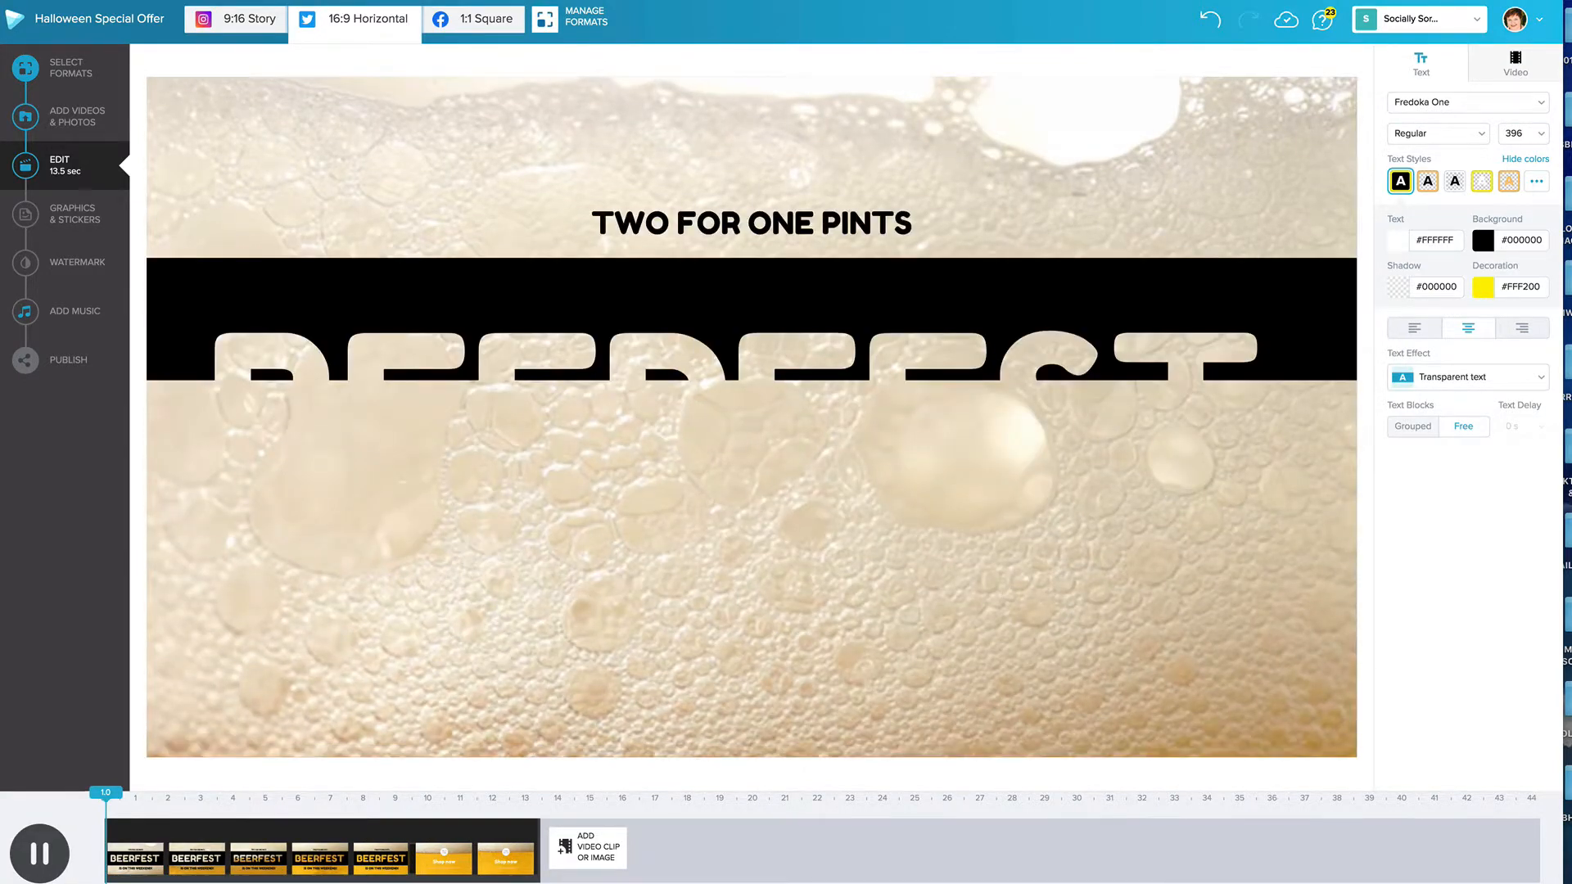
left_click(186, 794)
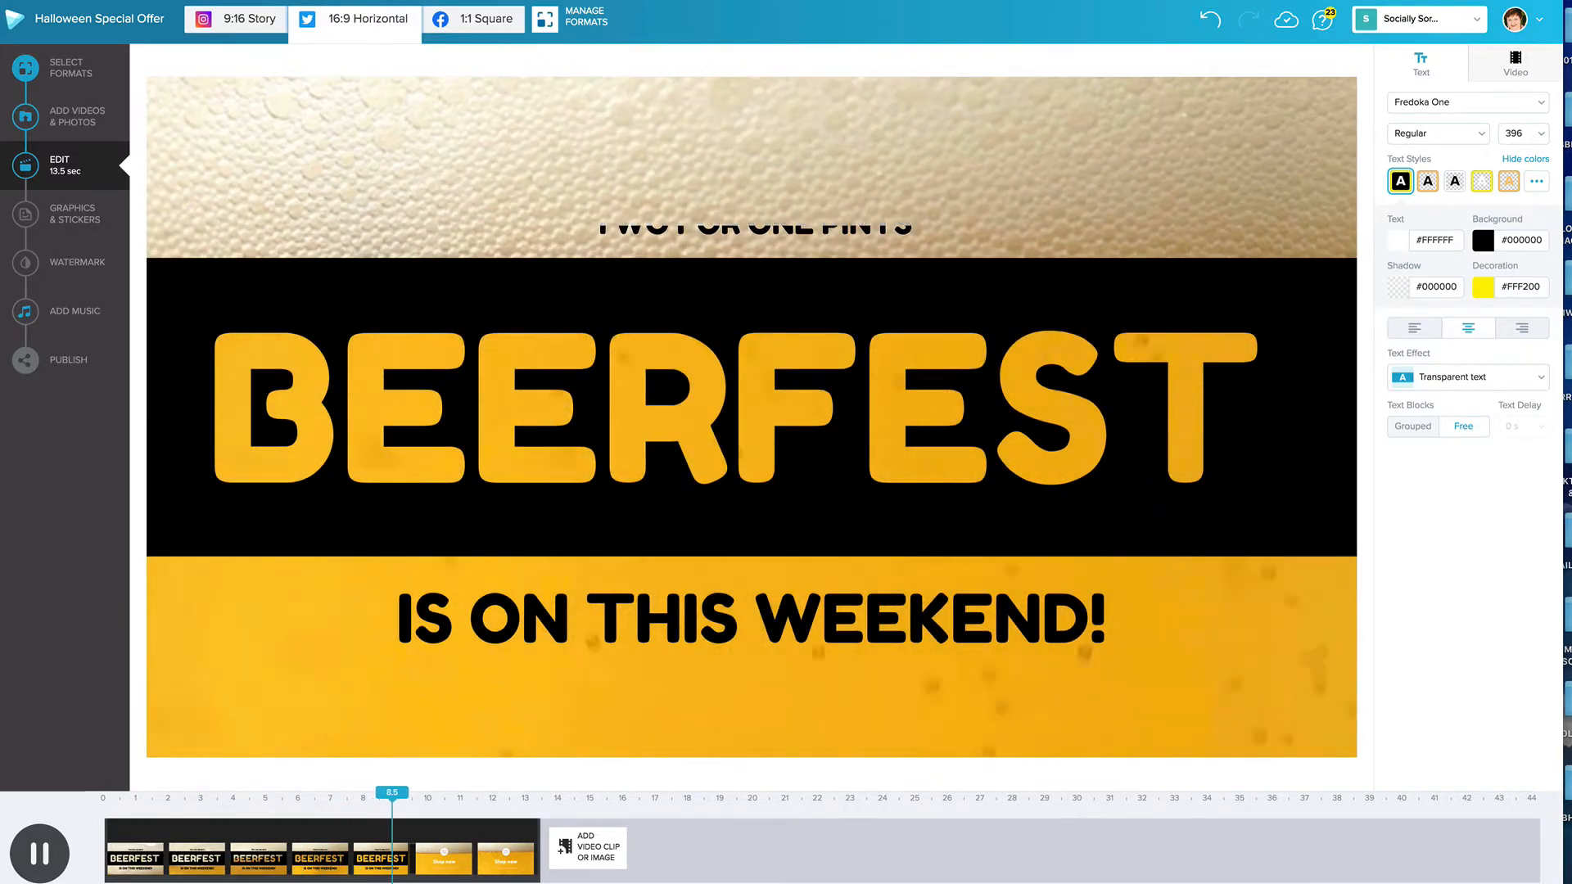
left_click(457, 791)
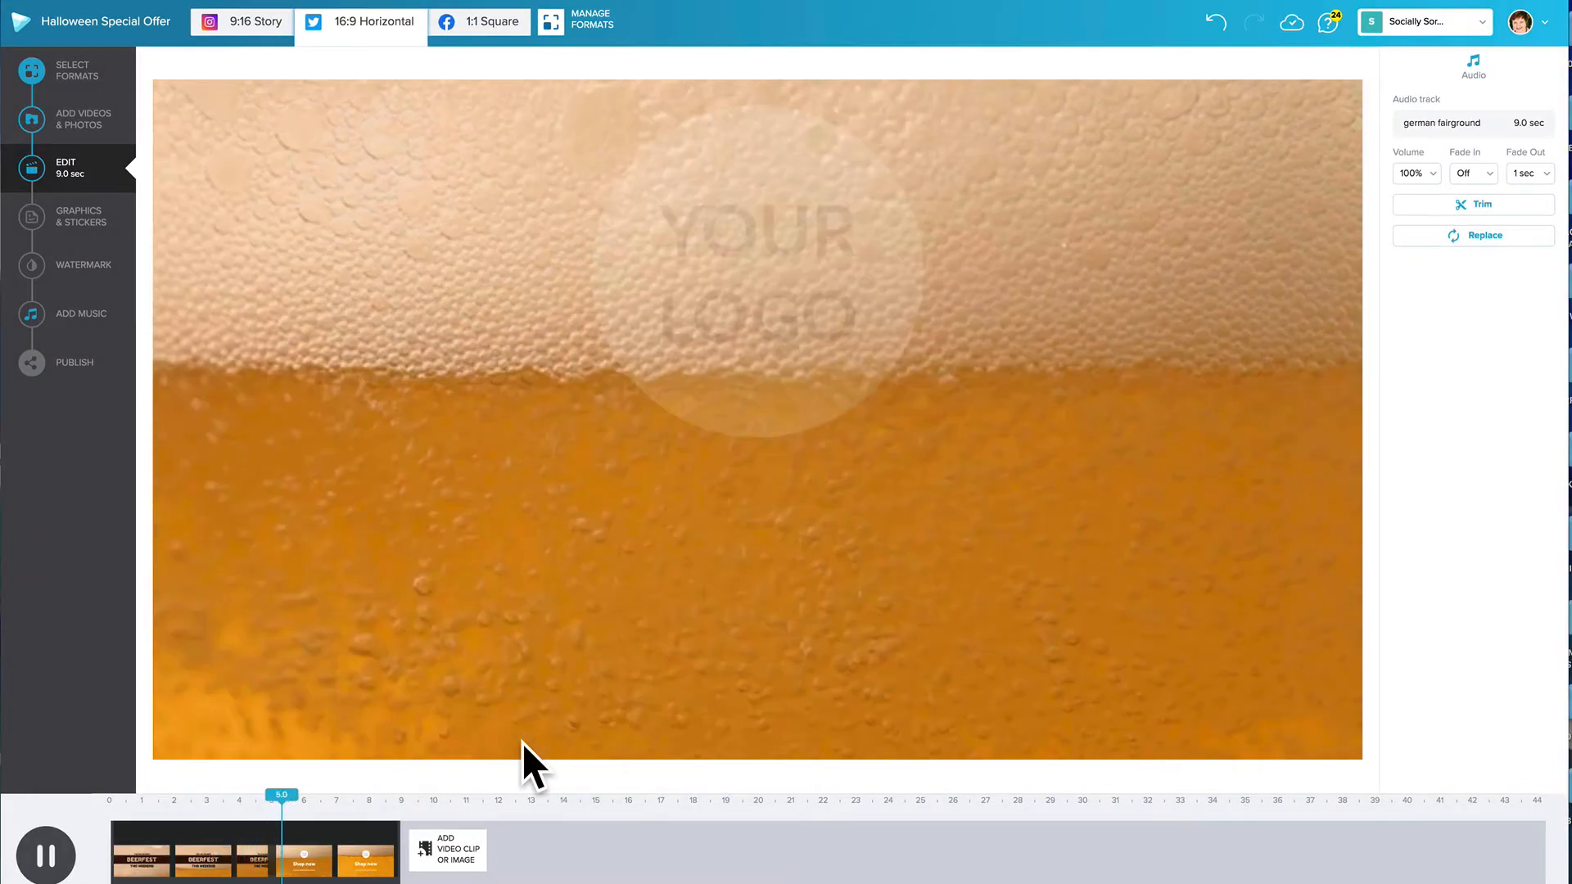
left_click(44, 853)
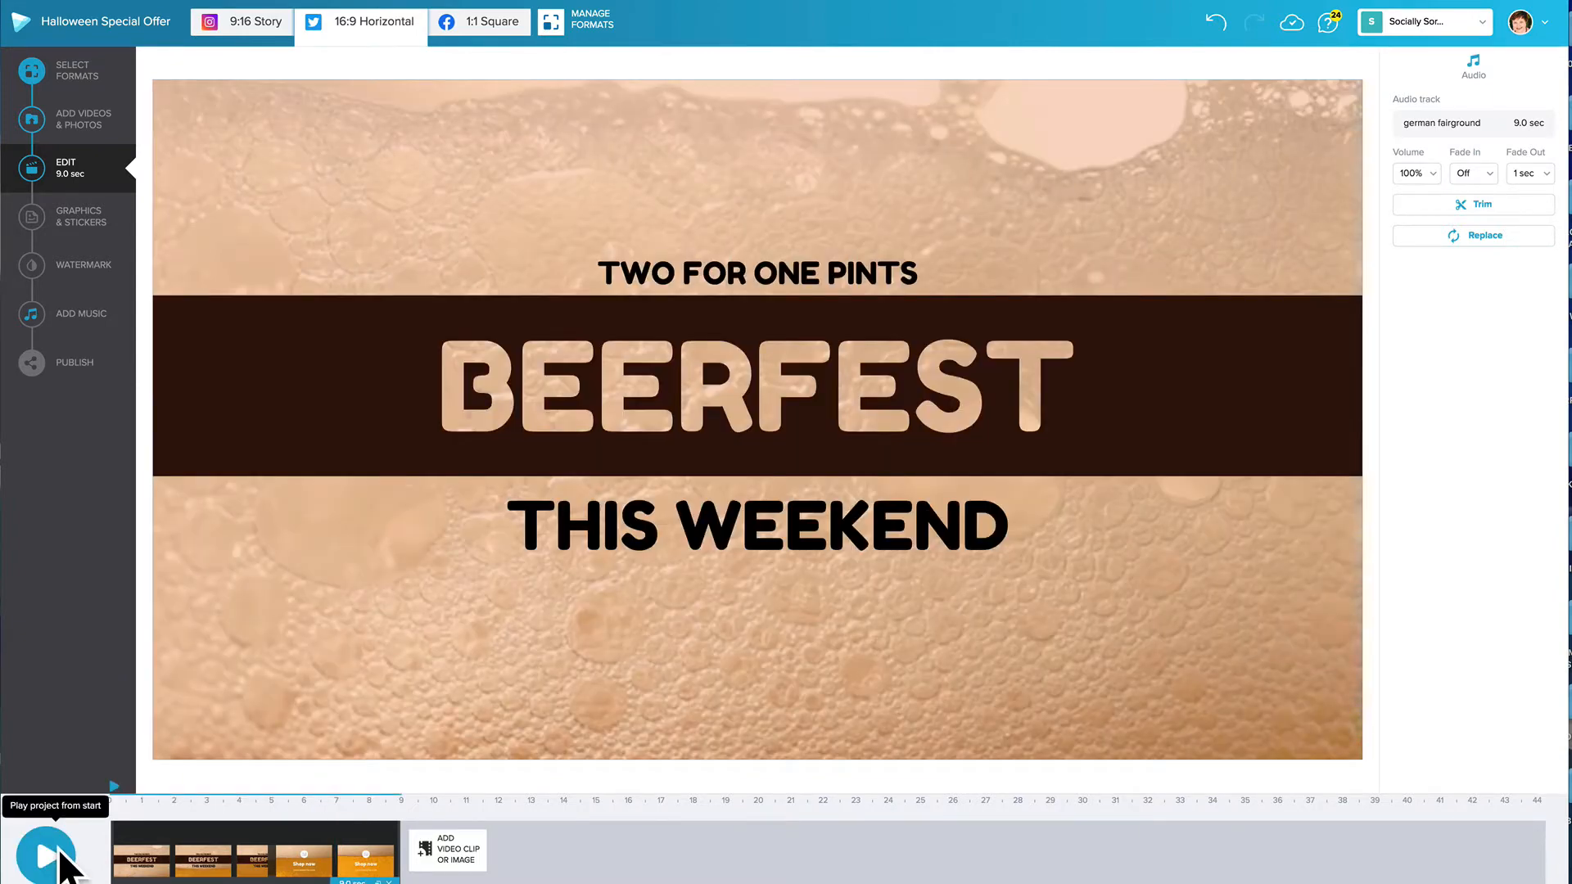
left_click(757, 272)
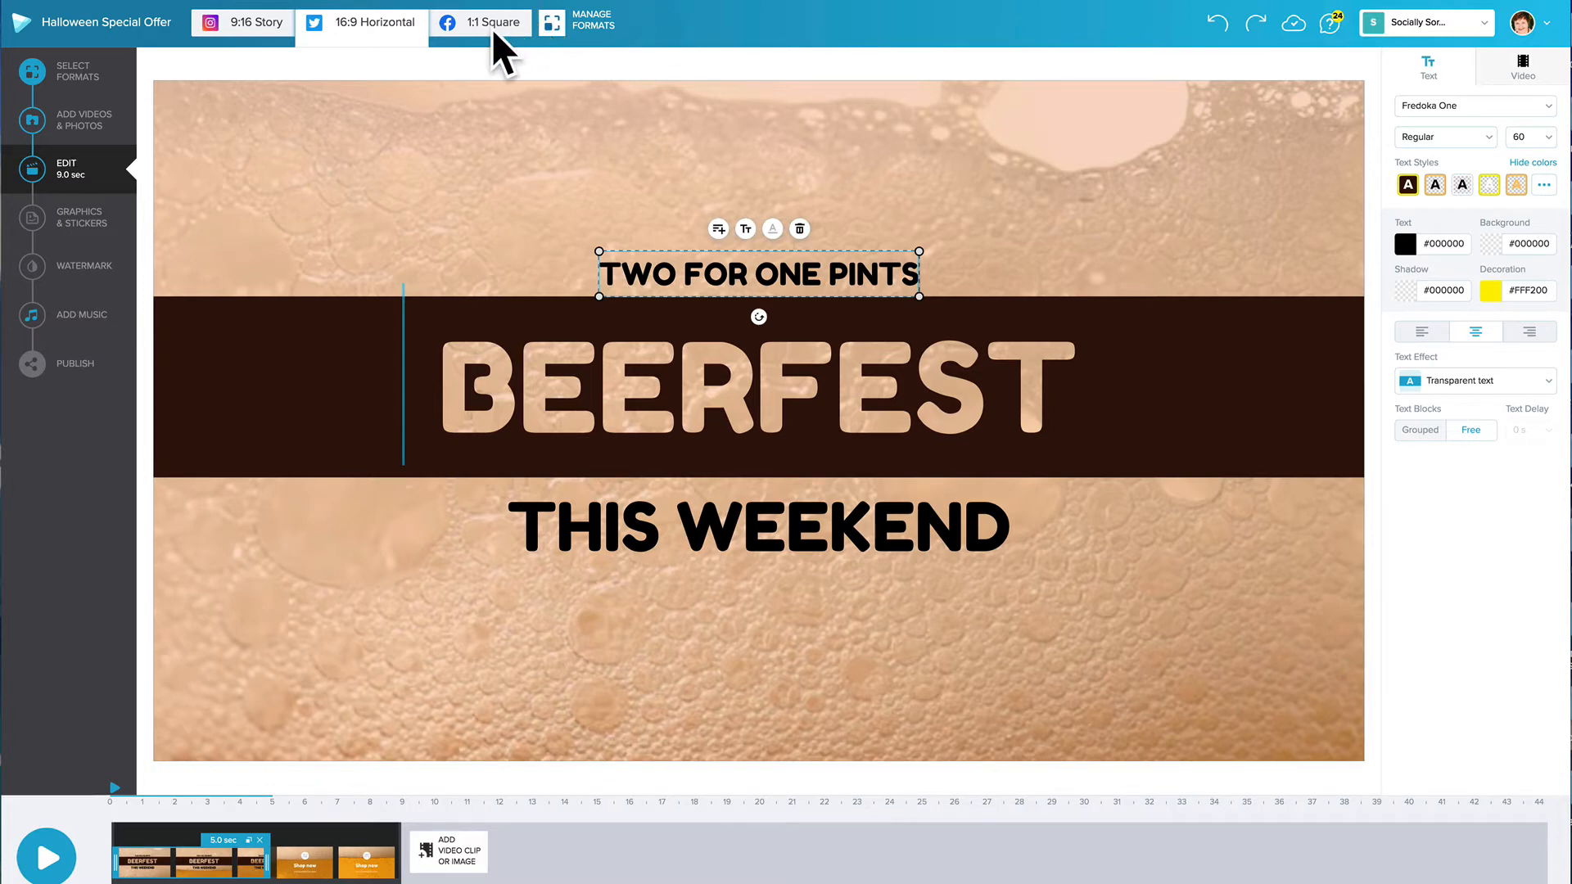
Switch to the 1:1 Square format and select the TWO FOR ONE PINTS caption.
left_click(479, 22)
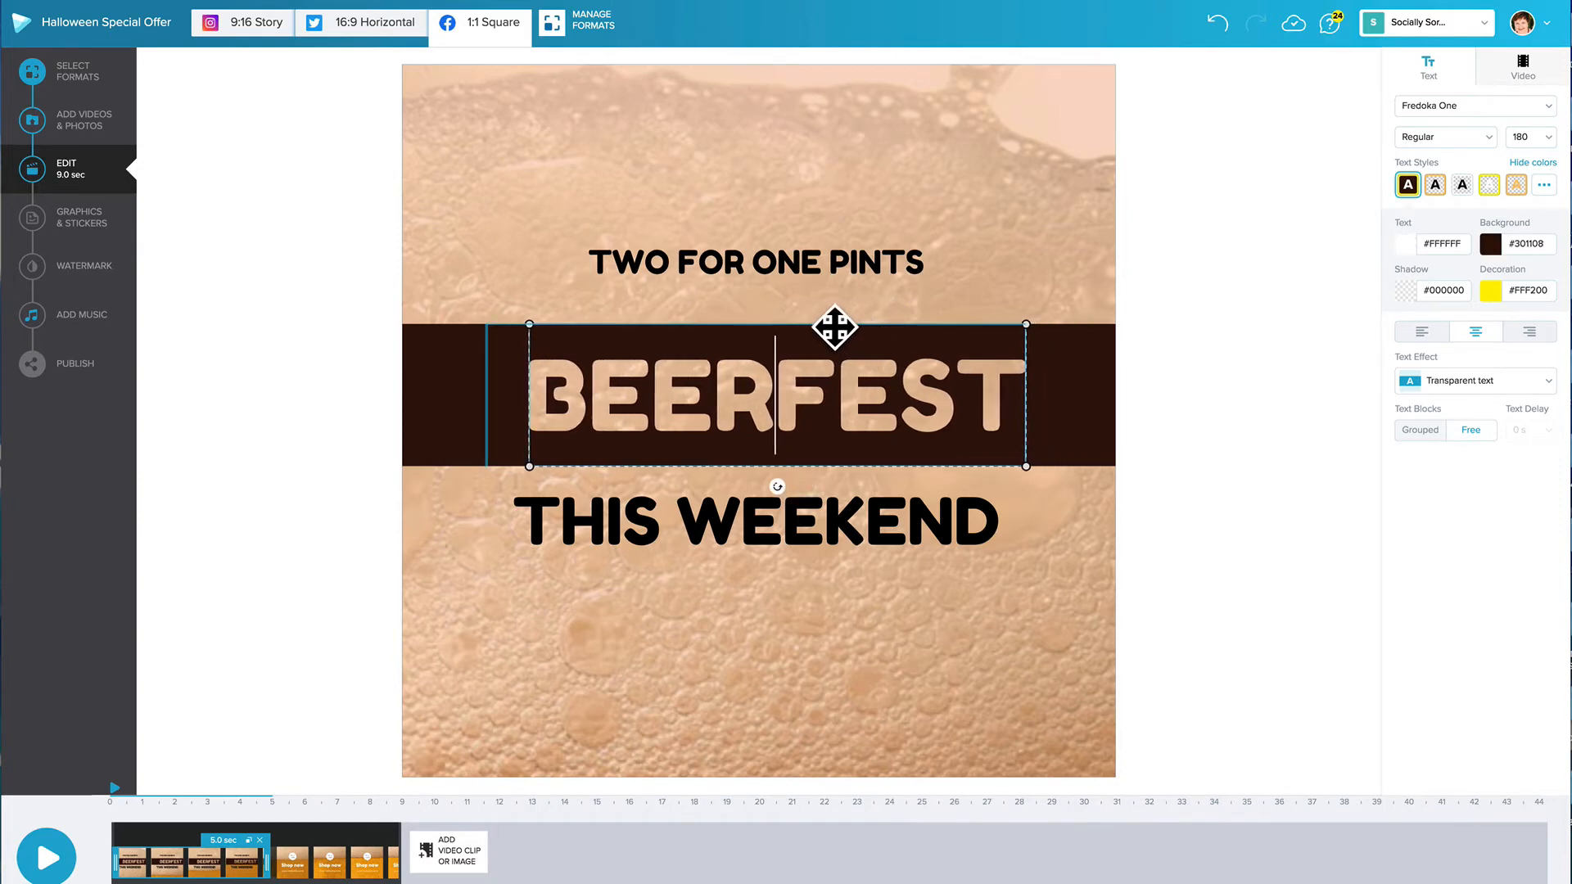
left_click(755, 262)
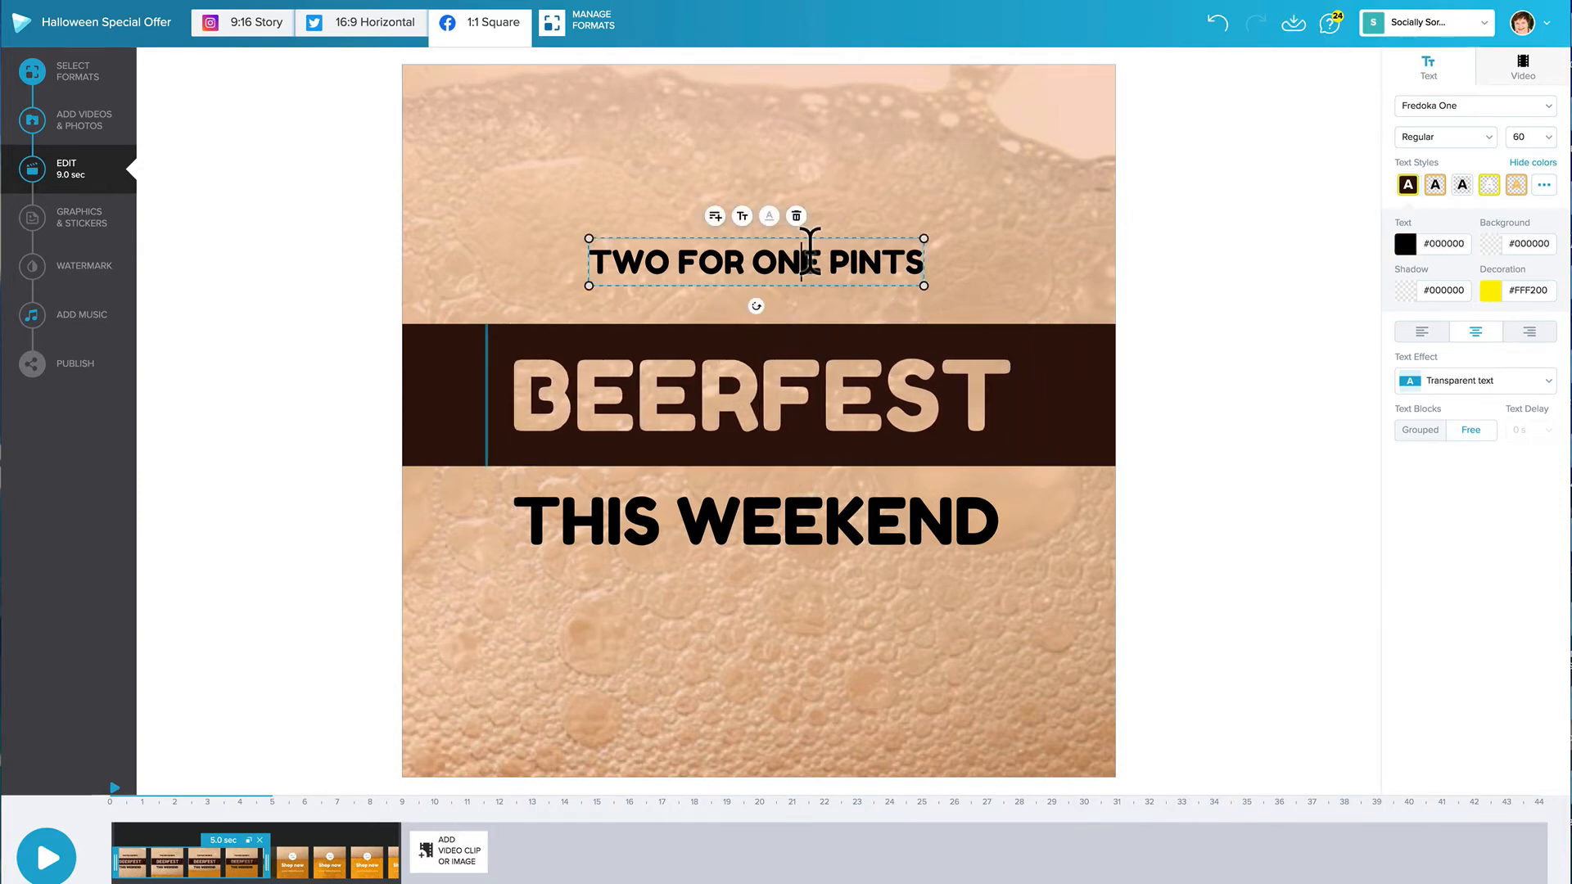